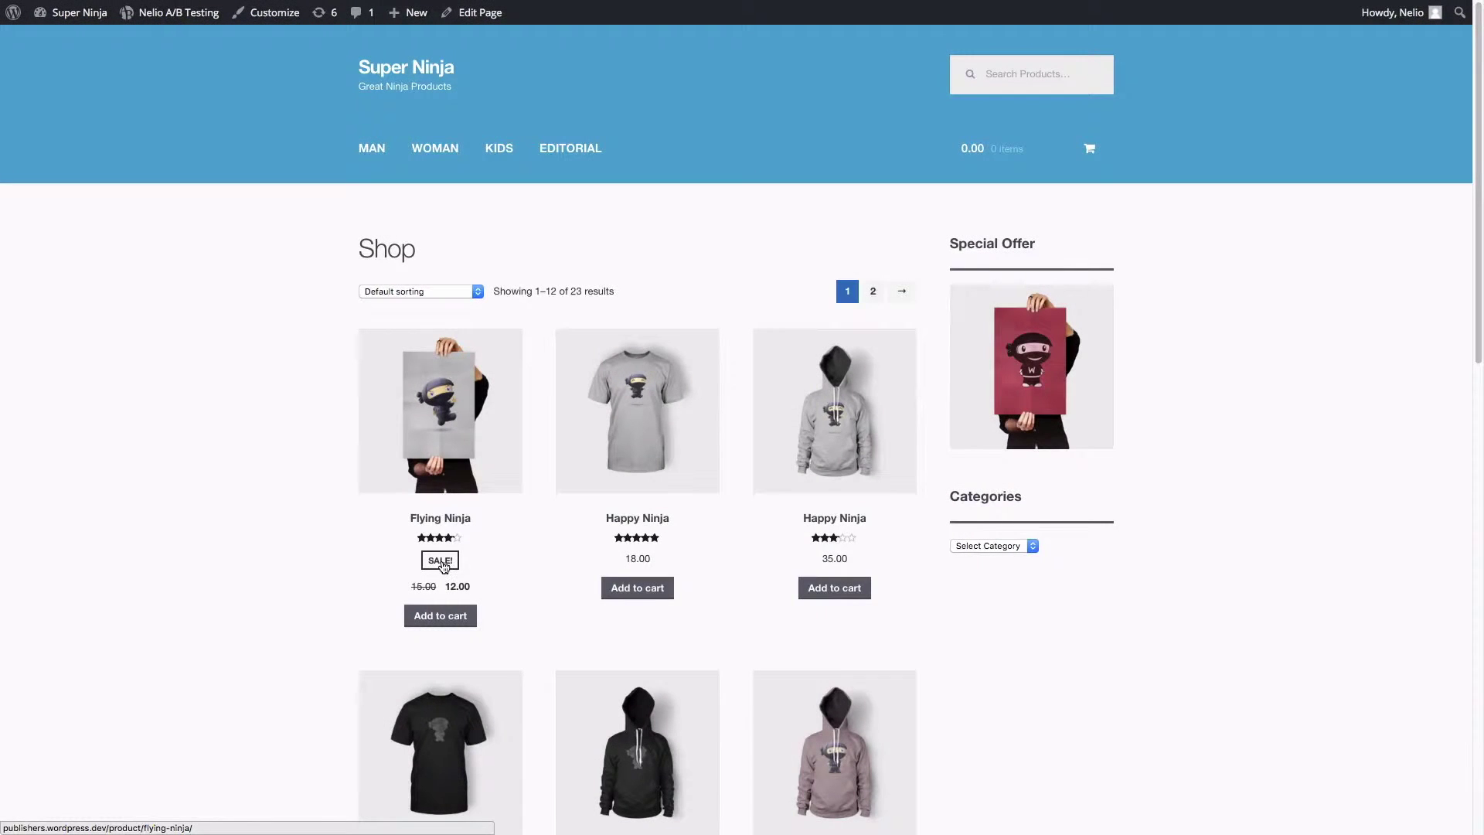
# Add the Flying Ninja and Woo Ninja posters to the shop cart
pyautogui.click(440, 411)
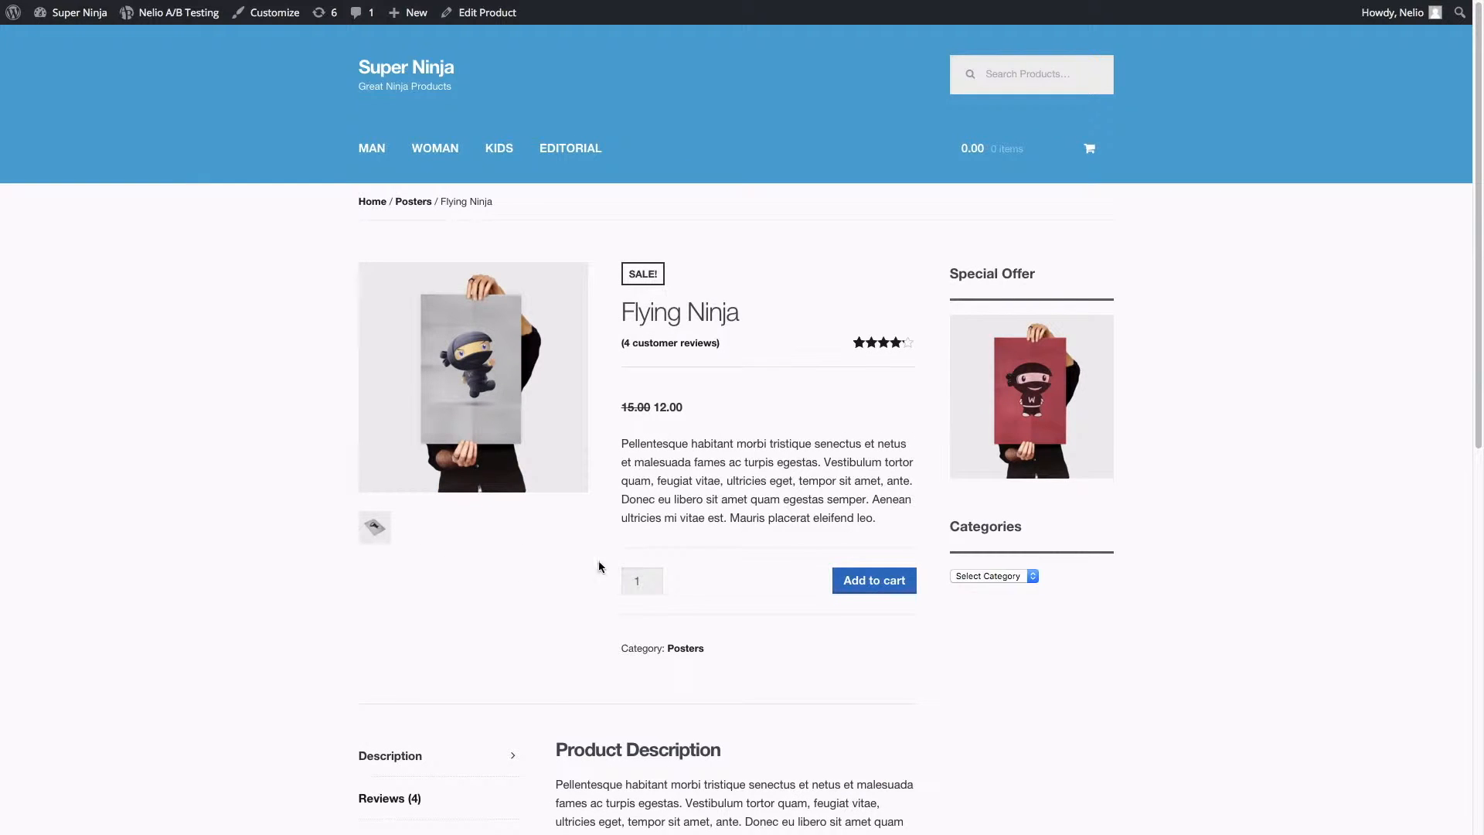
pyautogui.click(874, 580)
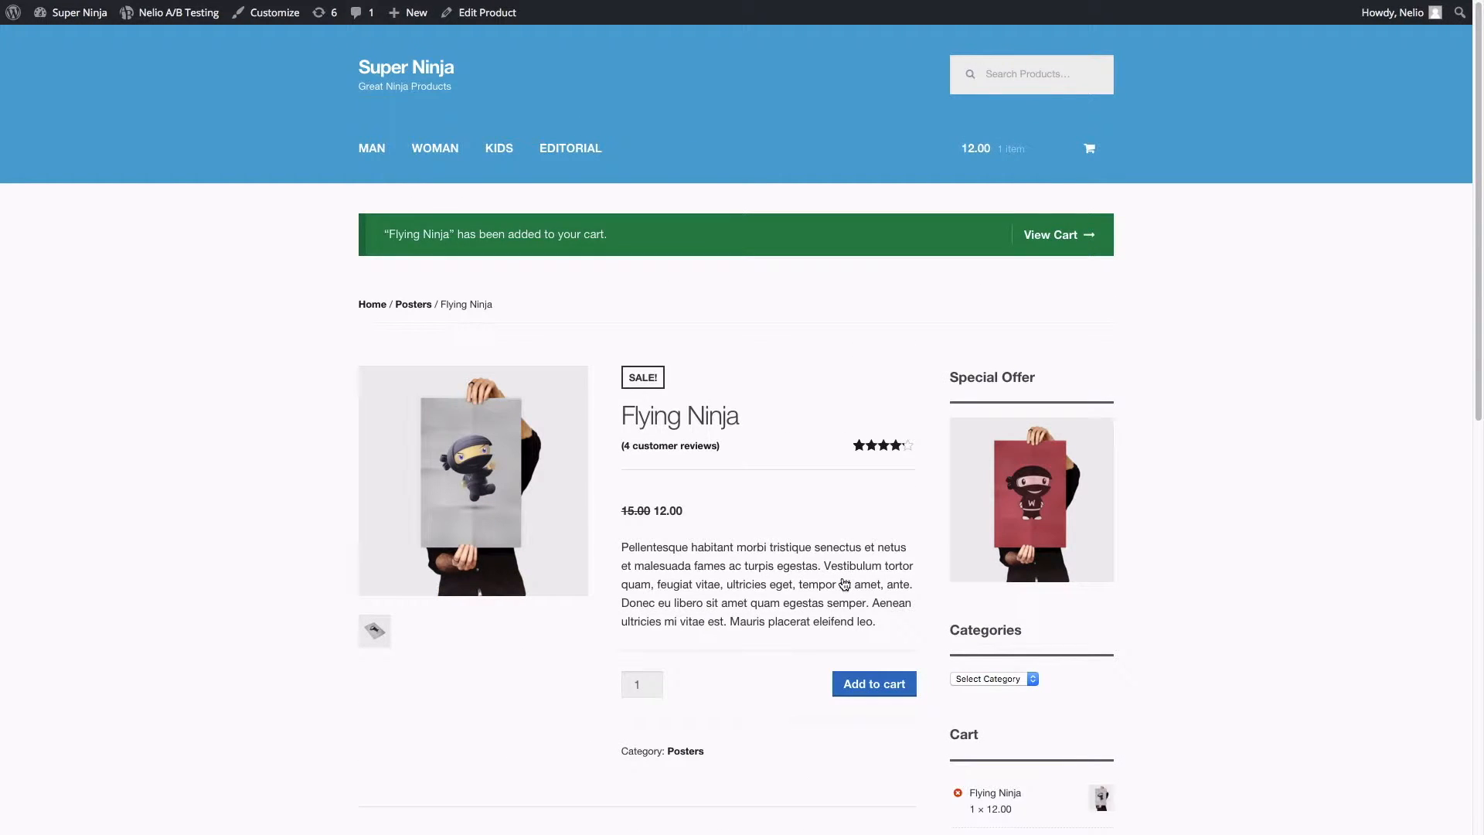
pyautogui.moveTo(962, 520)
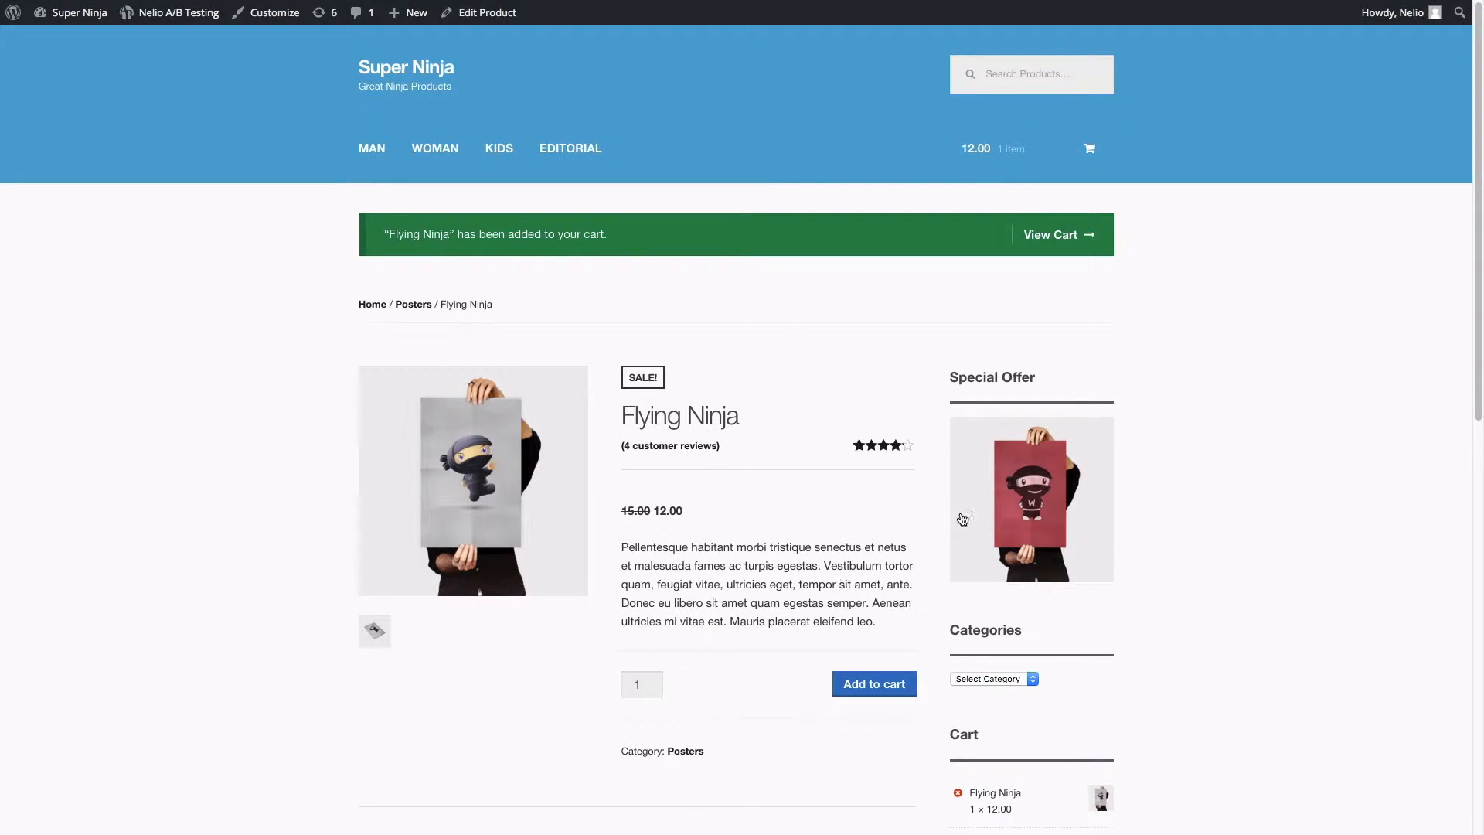
pyautogui.moveTo(1047, 531)
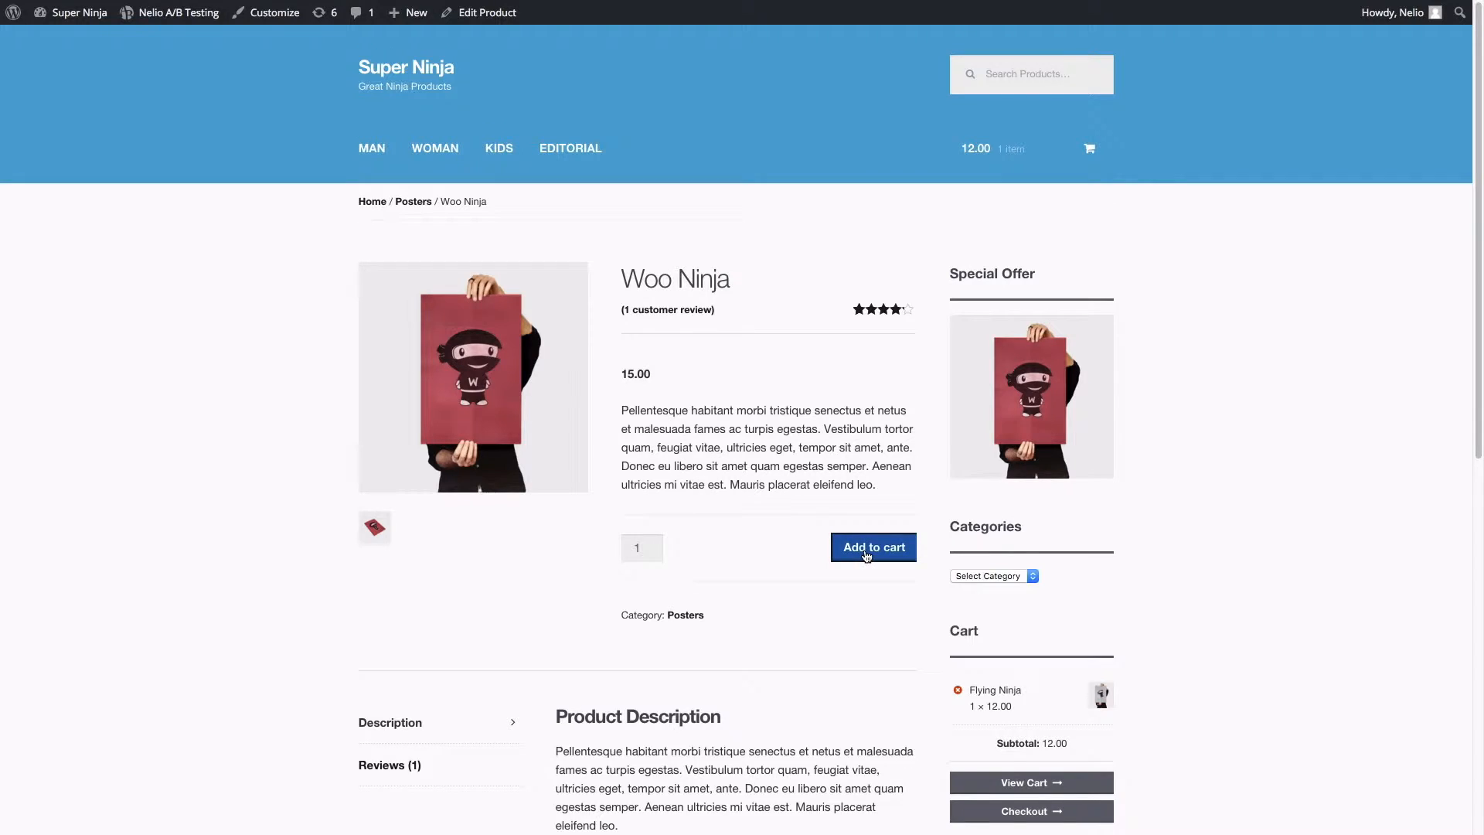
pyautogui.click(874, 548)
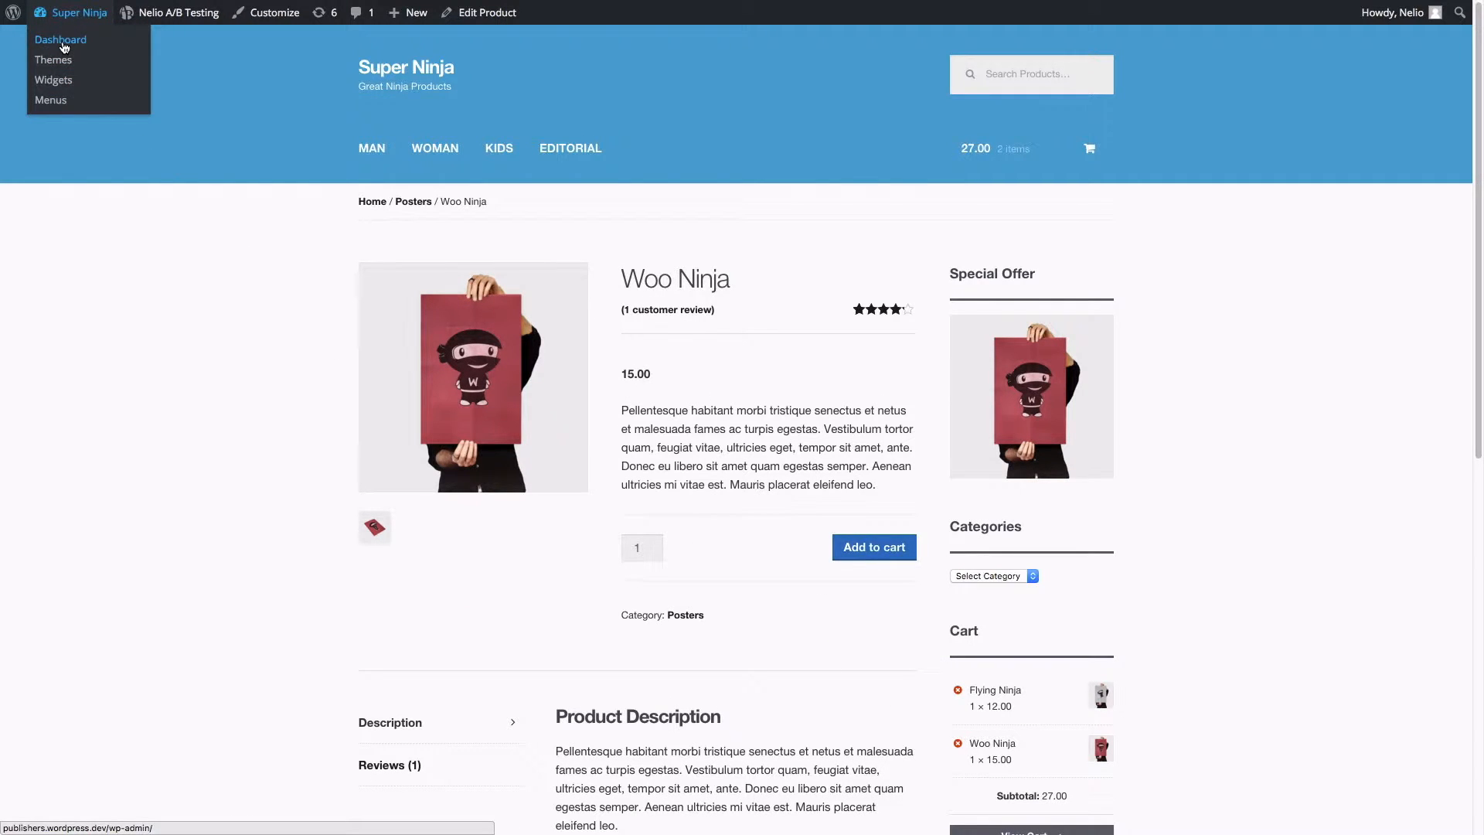
# Review the site's Appearance > Widgets page from the admin dashboard
pyautogui.click(60, 39)
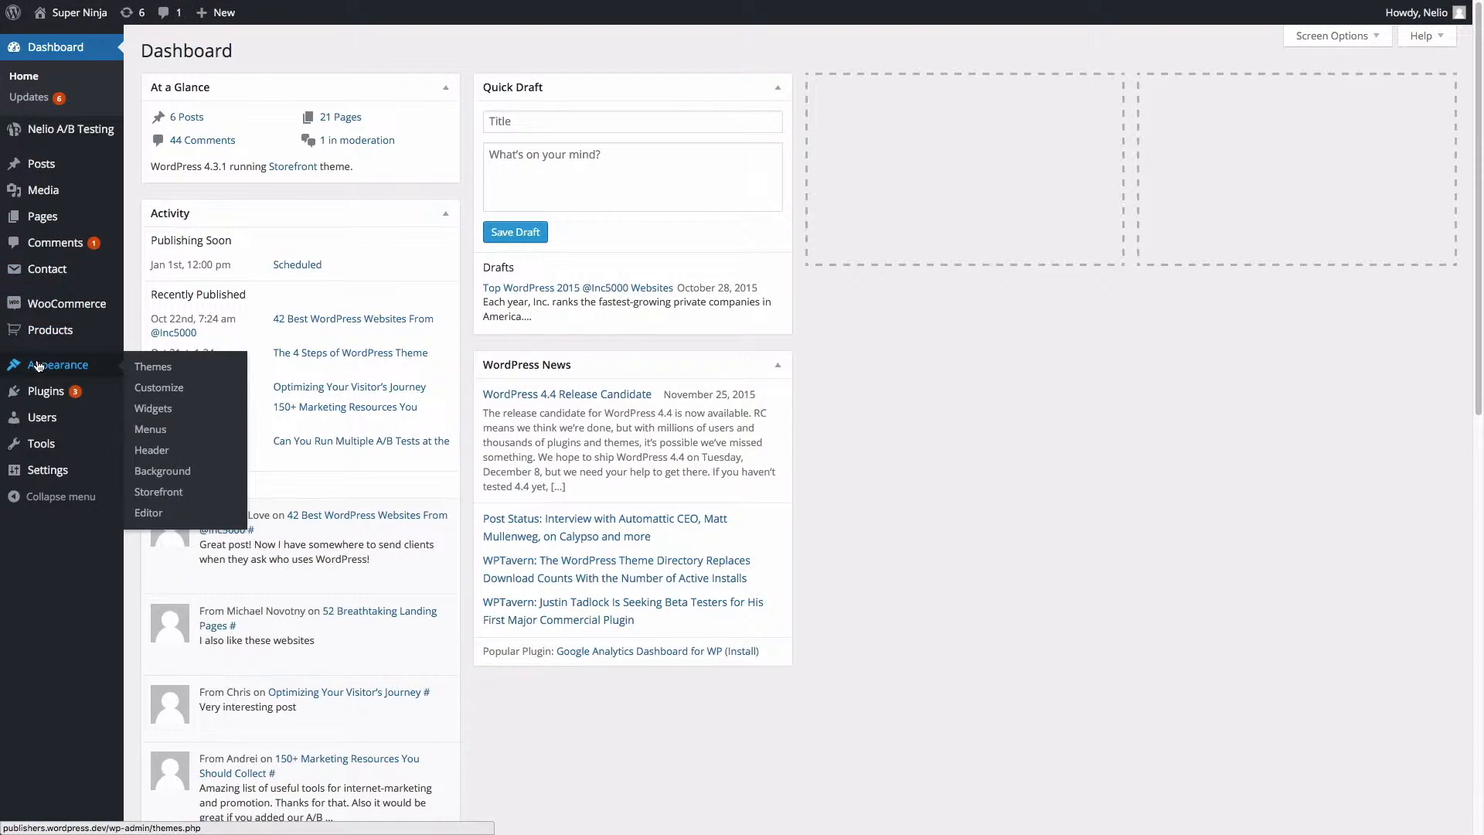
pyautogui.moveTo(154, 408)
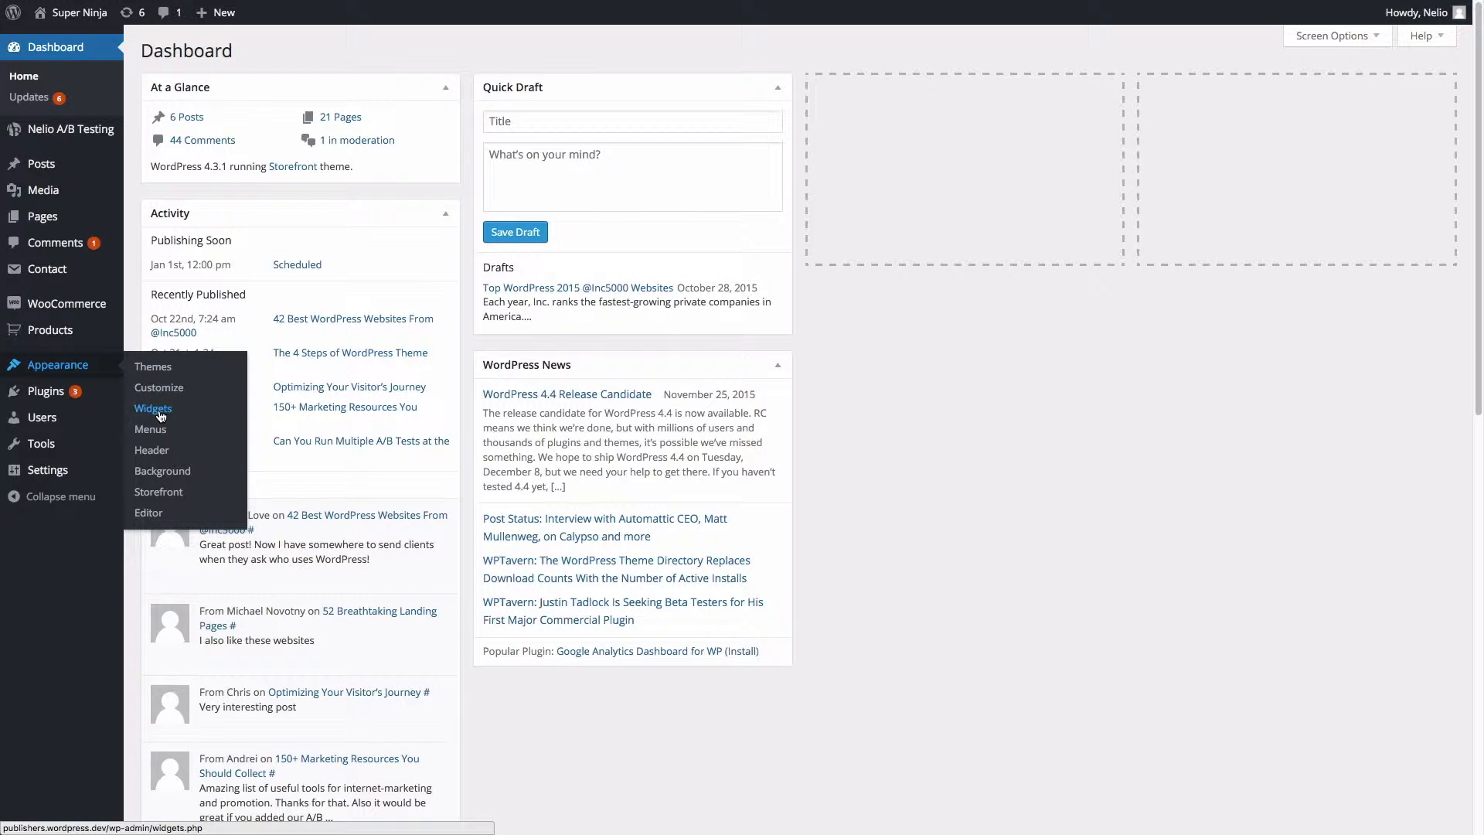
pyautogui.click(153, 407)
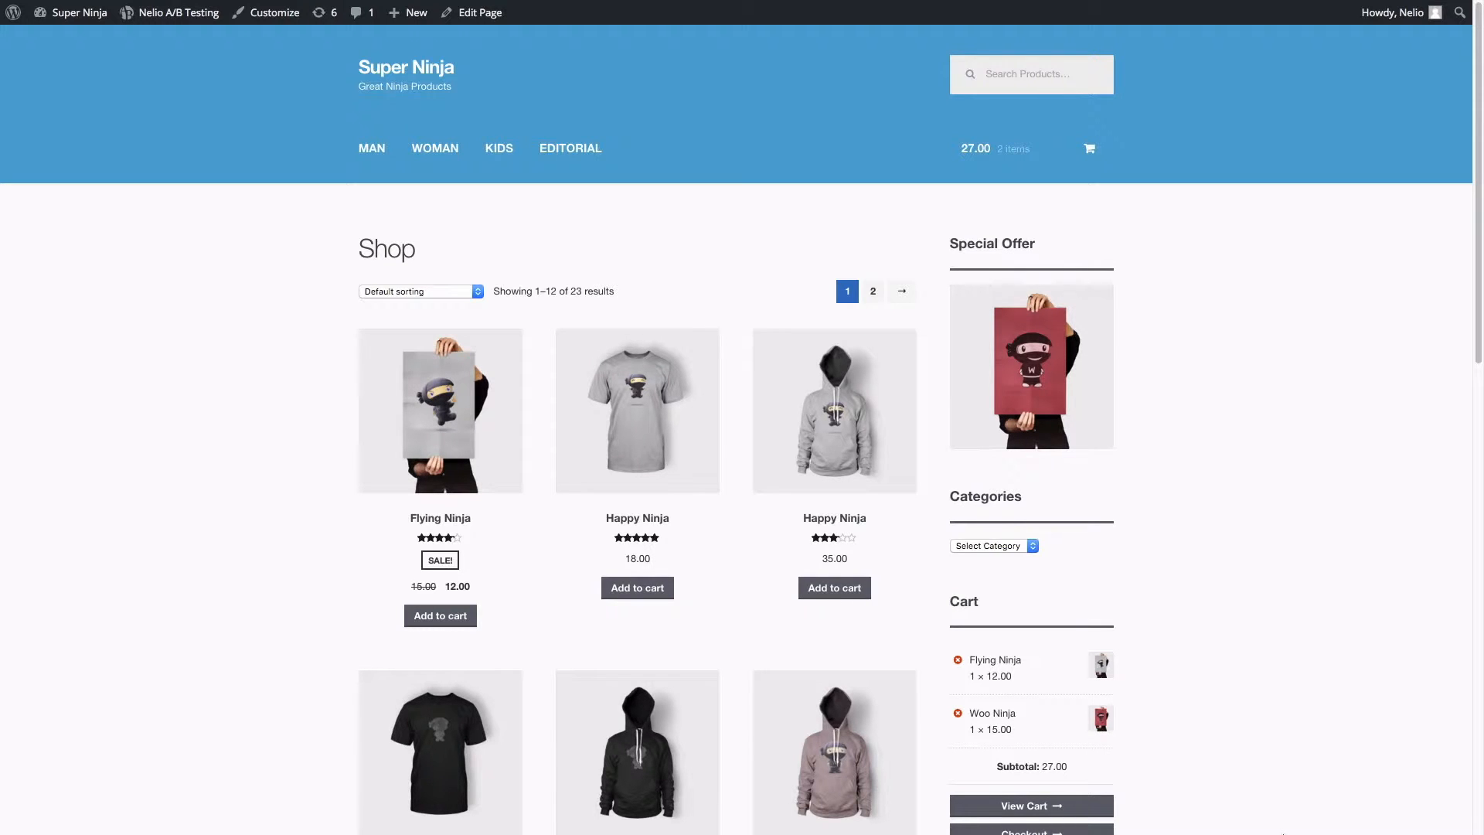
pyautogui.scroll(-3)
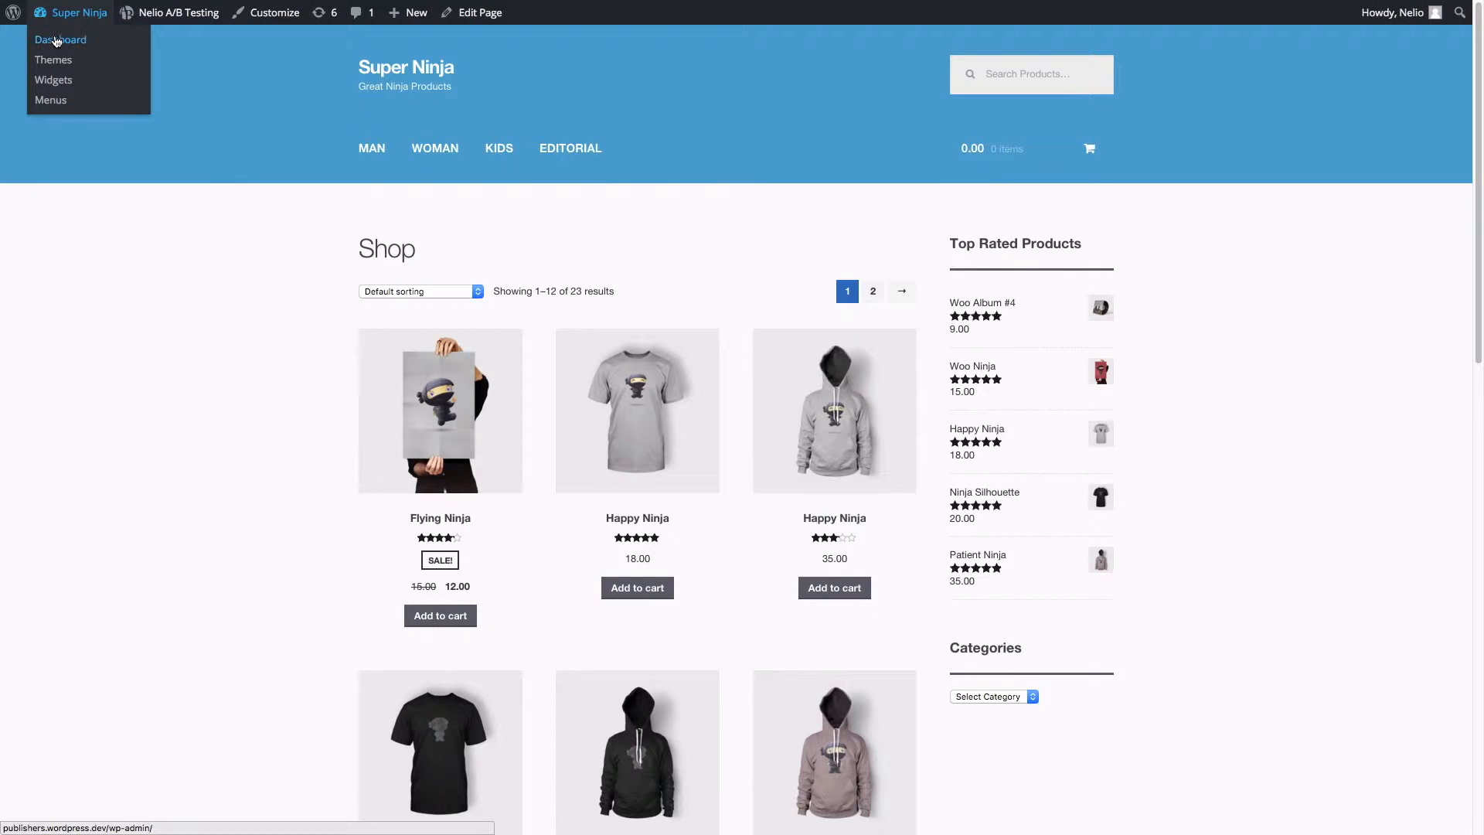
# Add an experiment described 'See if showing a special offer on the sidebar has any impact.'
pyautogui.click(61, 40)
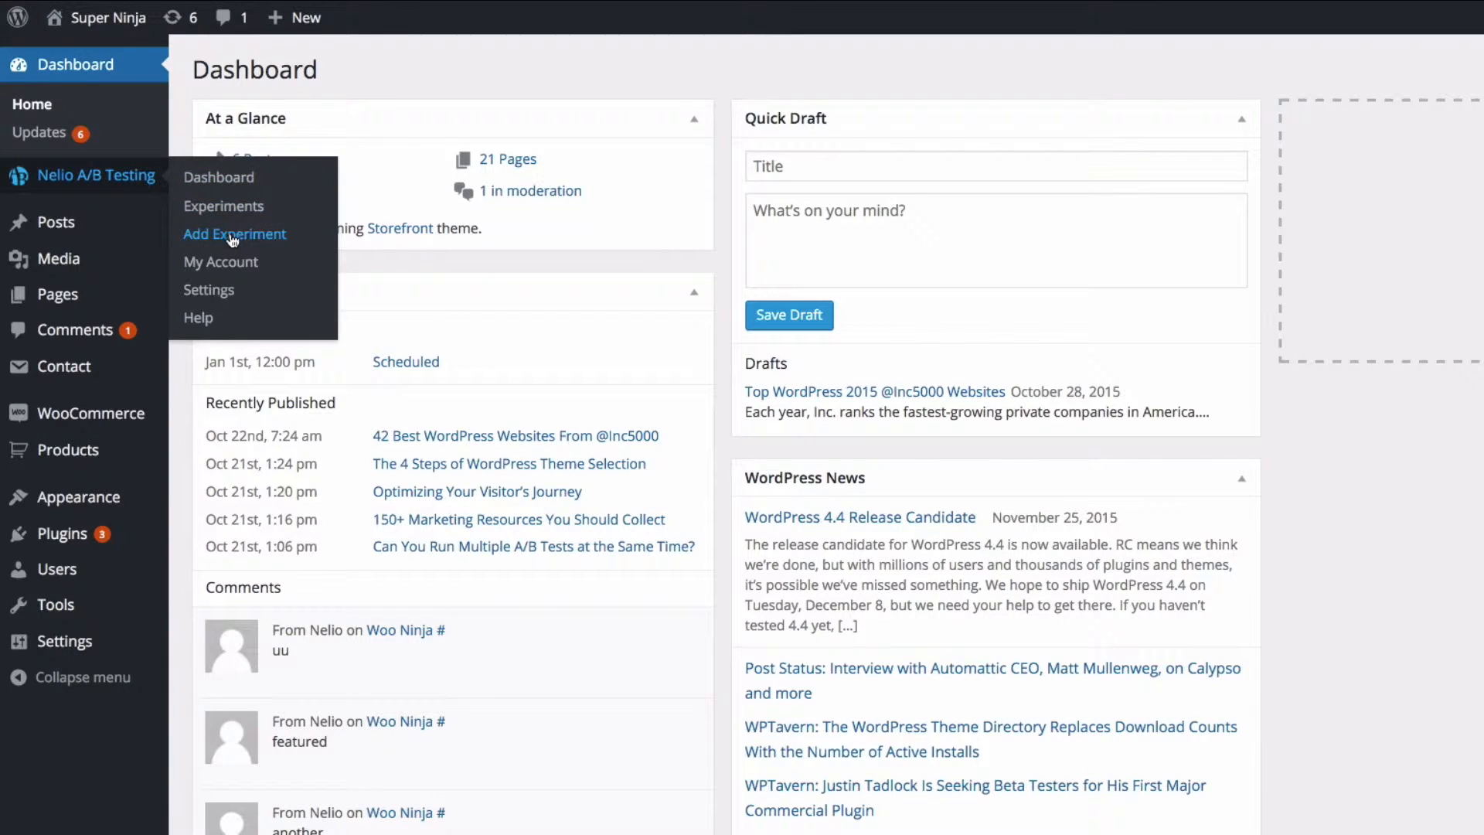
pyautogui.click(234, 233)
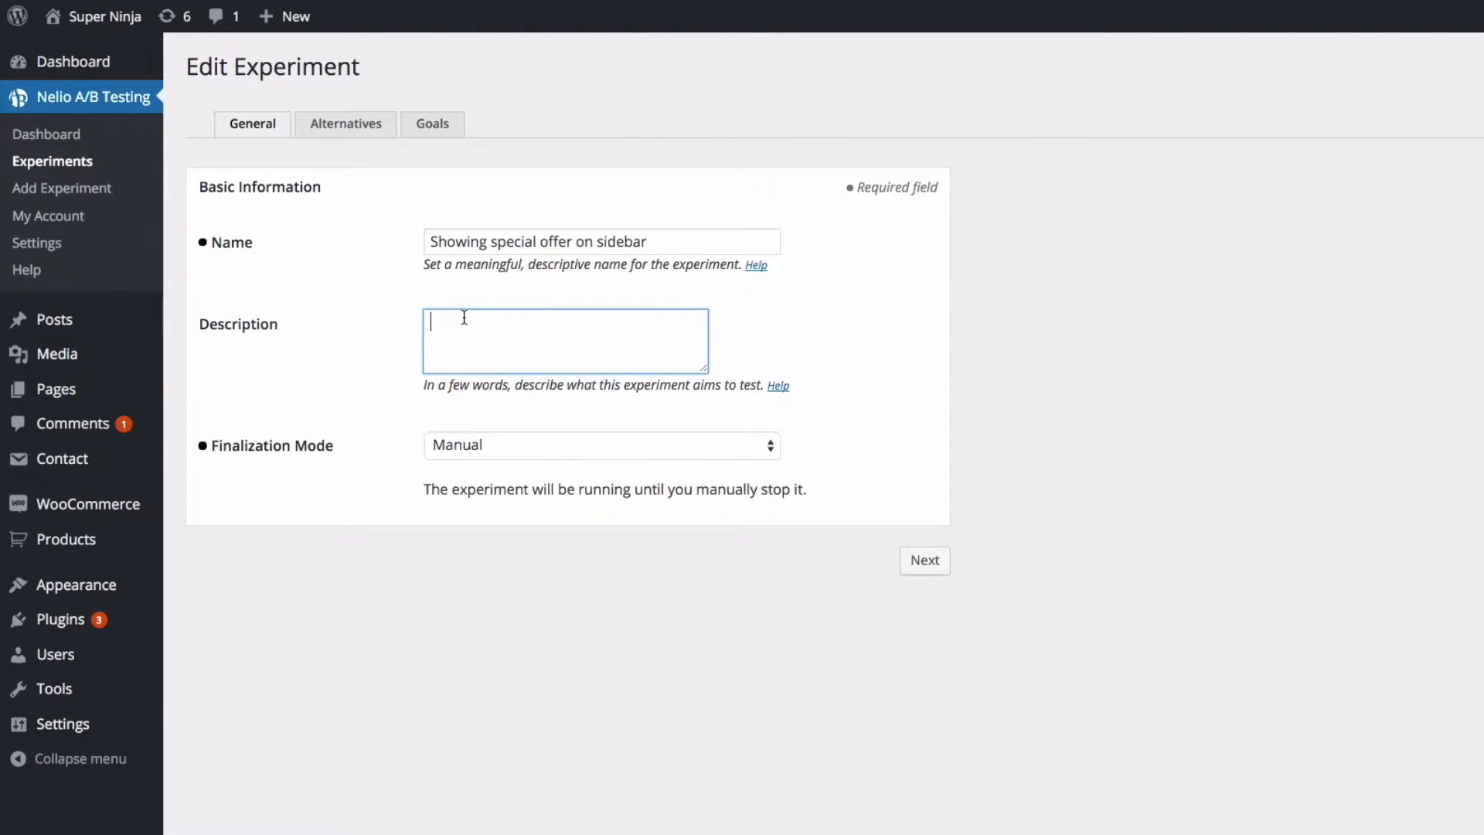
pyautogui.write('See if showing a special offer on the sidebar has any impact.')
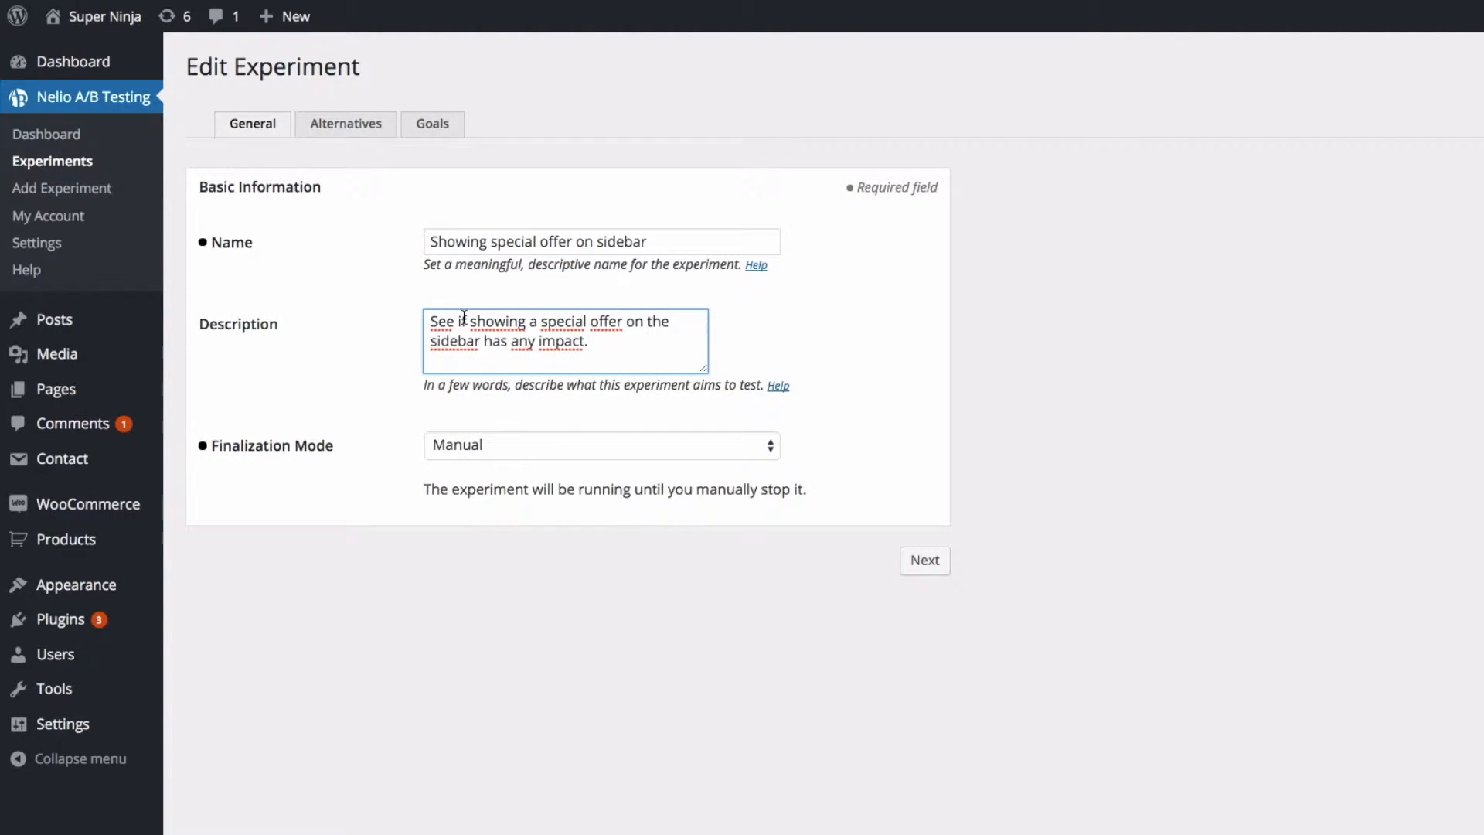
pyautogui.click(926, 561)
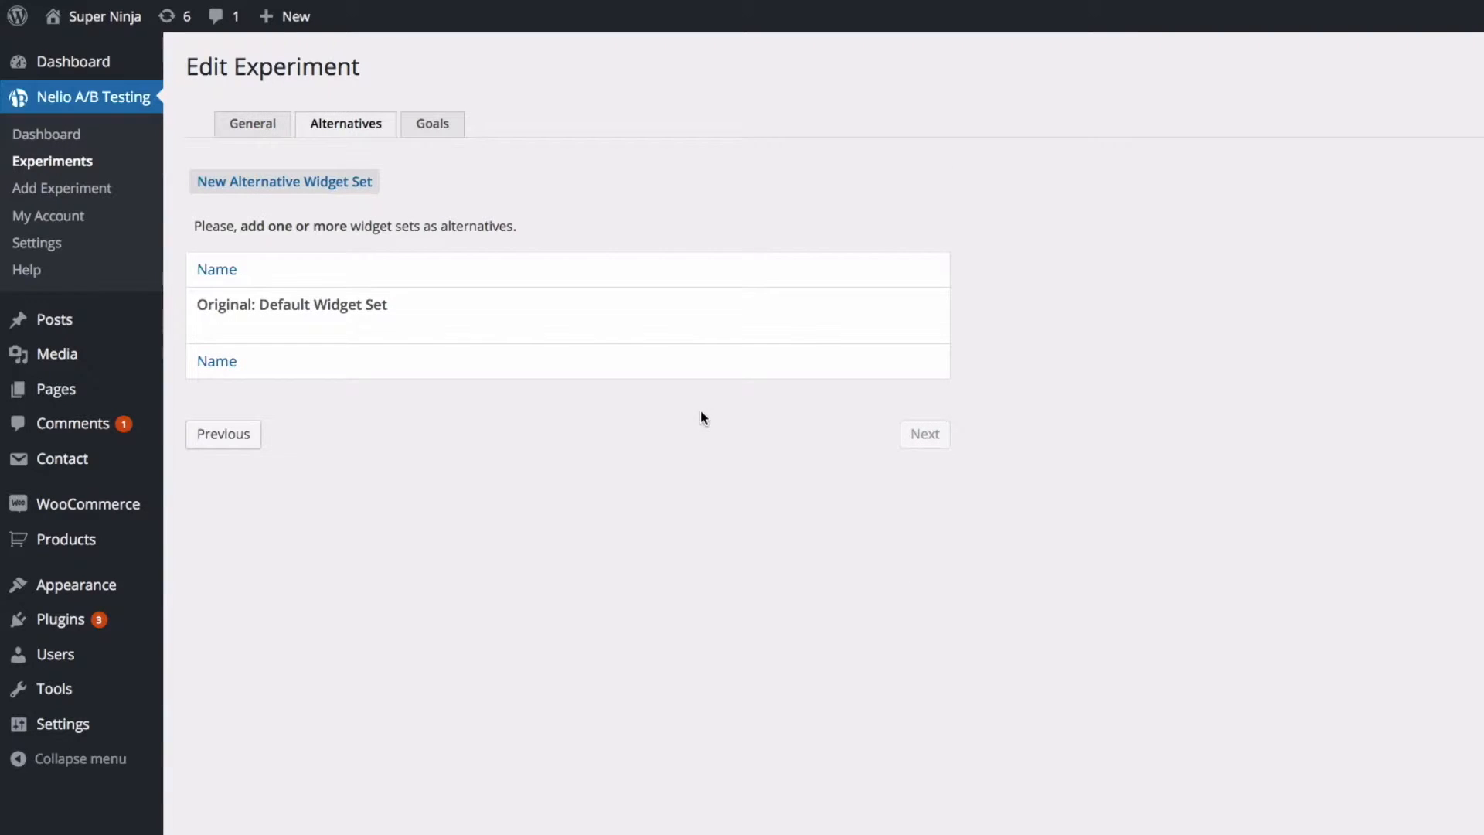
# Create the 'One offer on sidebar' widget set, save, and edit its widgets
pyautogui.click(285, 181)
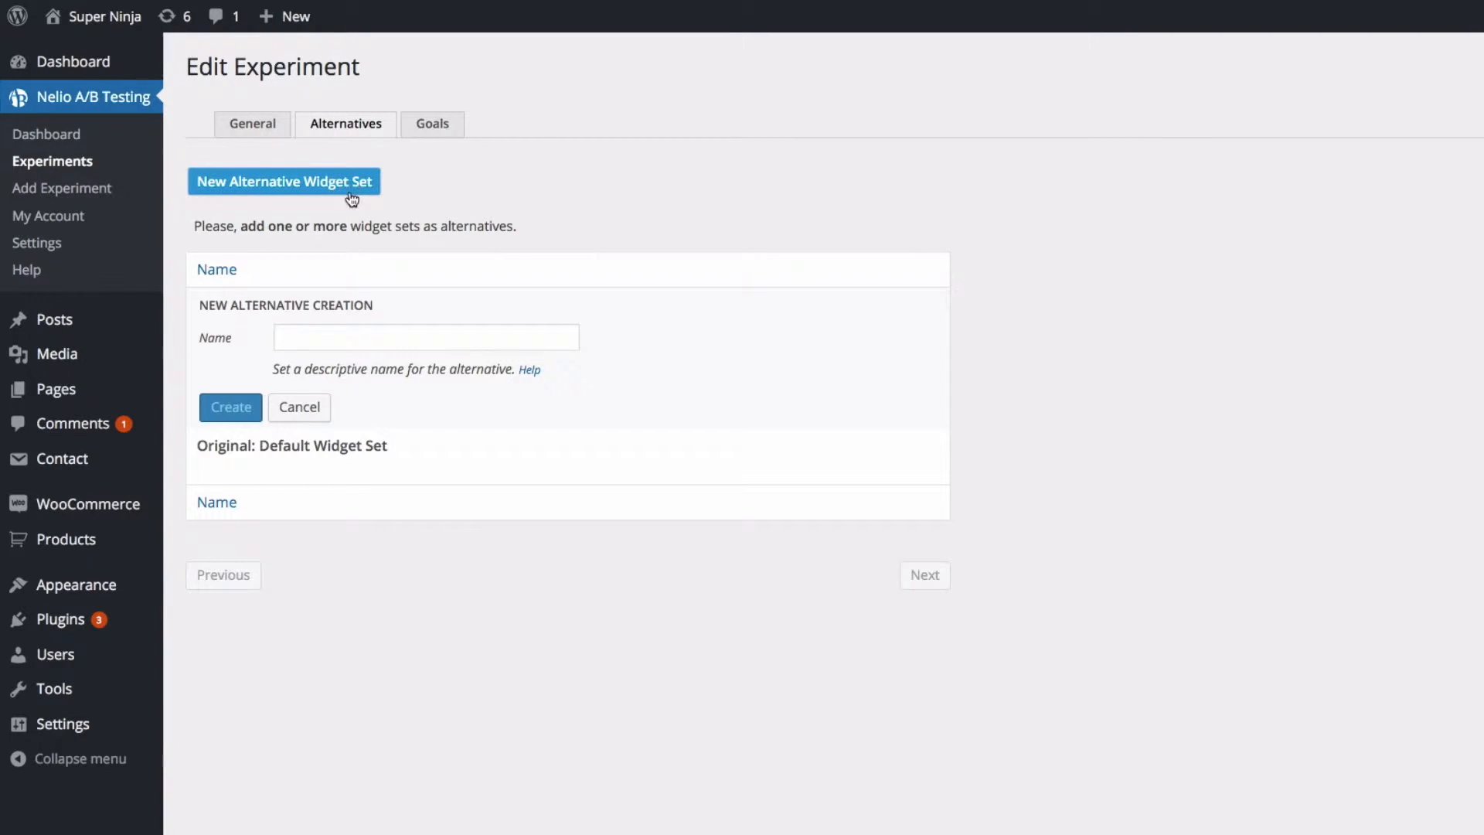
pyautogui.write('One offer on sidebar')
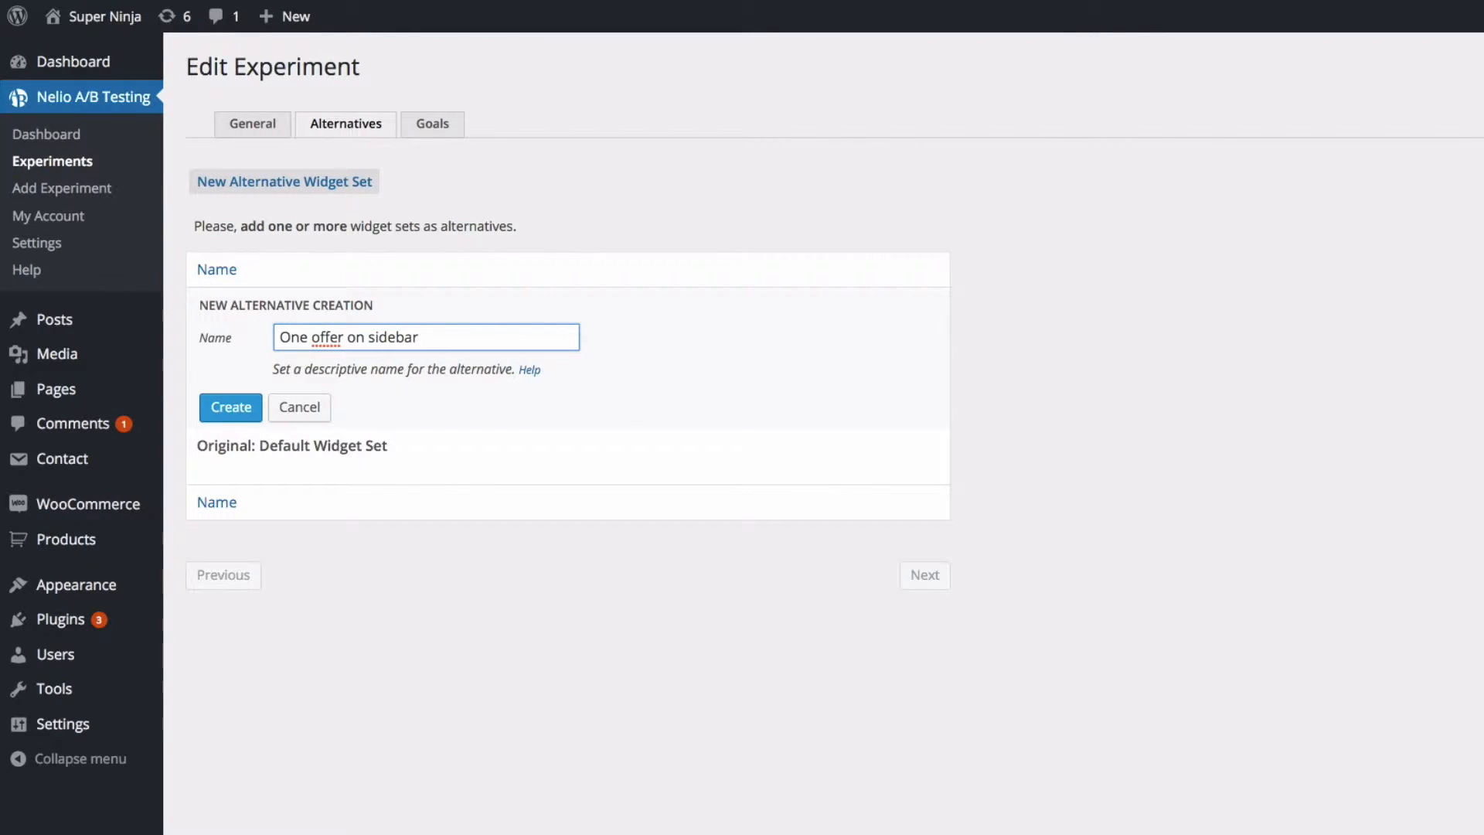
pyautogui.click(230, 407)
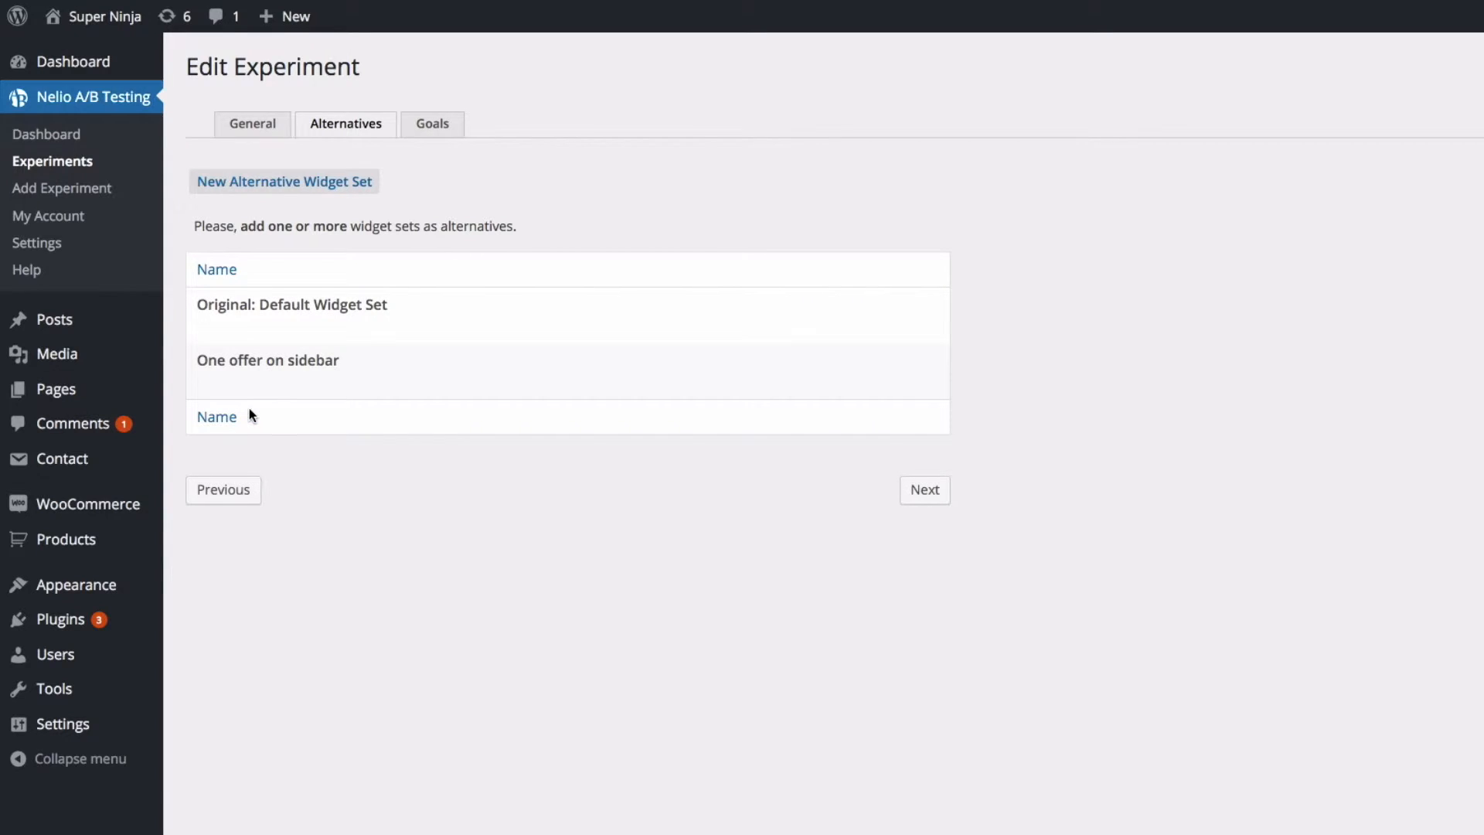
pyautogui.moveTo(268, 360)
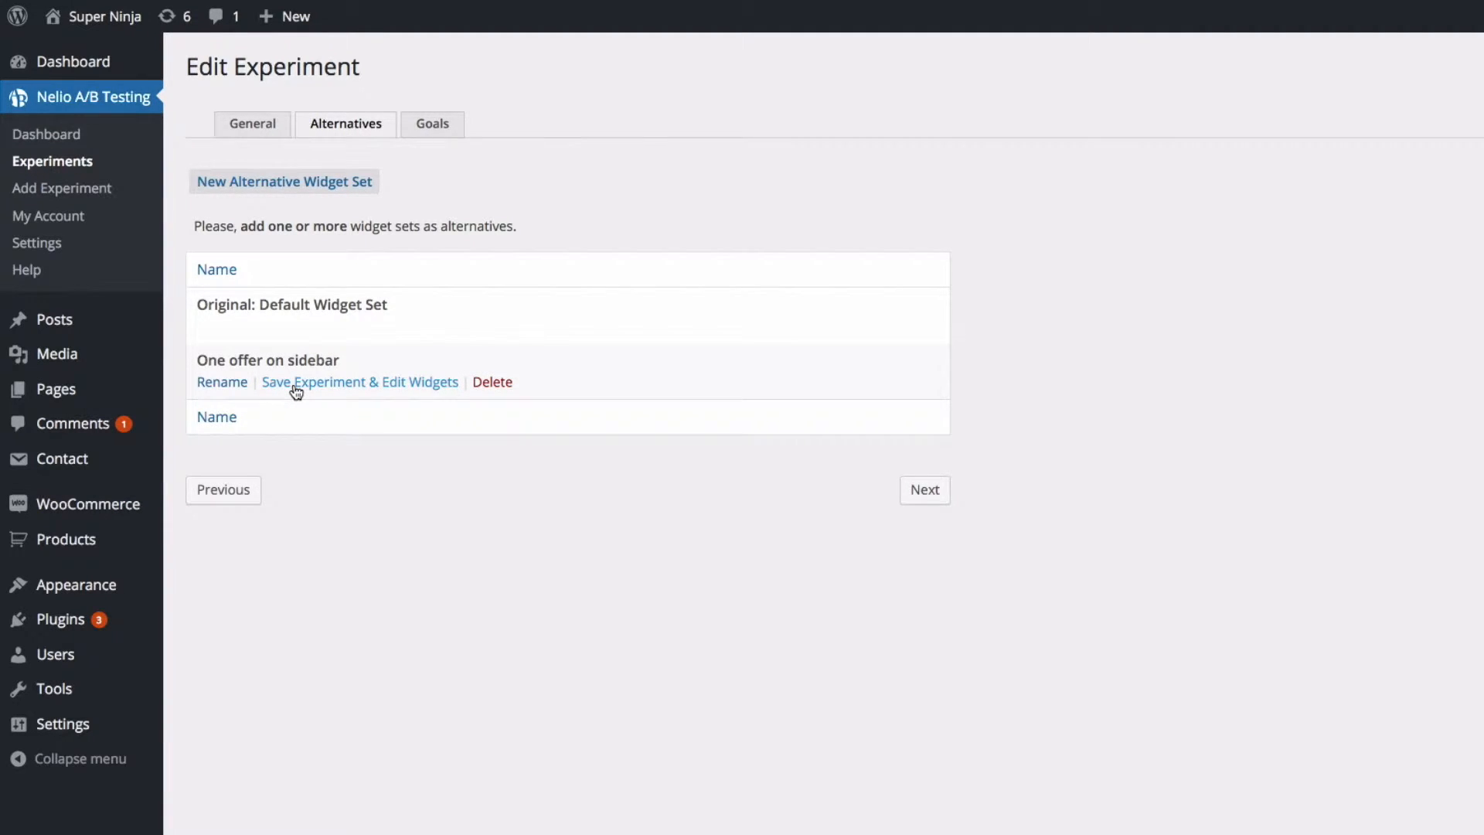
pyautogui.click(360, 382)
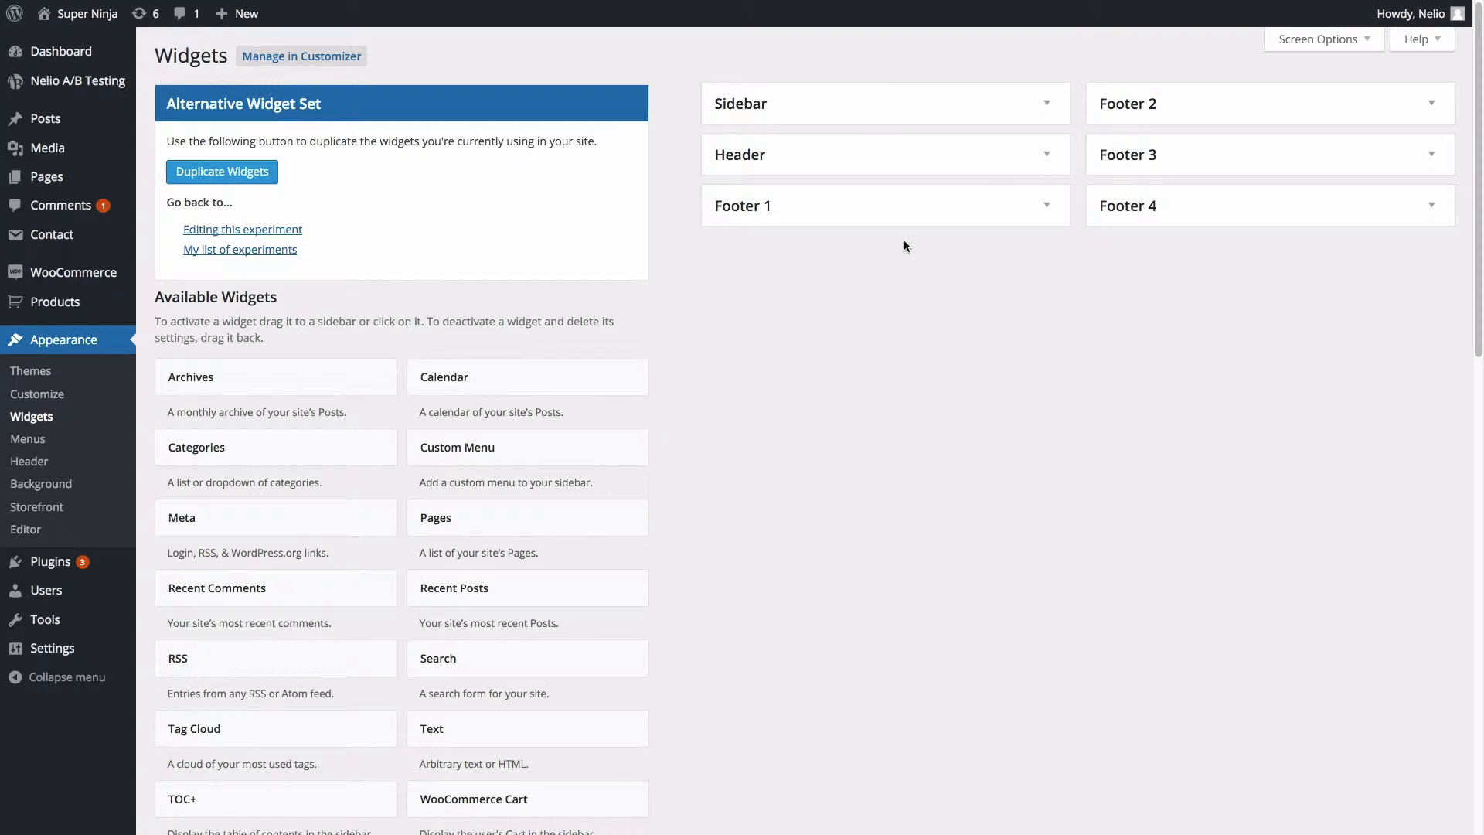
# Duplicate widgets into the alternative, add a saved Special Offer text widget, then return to the experiment
pyautogui.click(1048, 104)
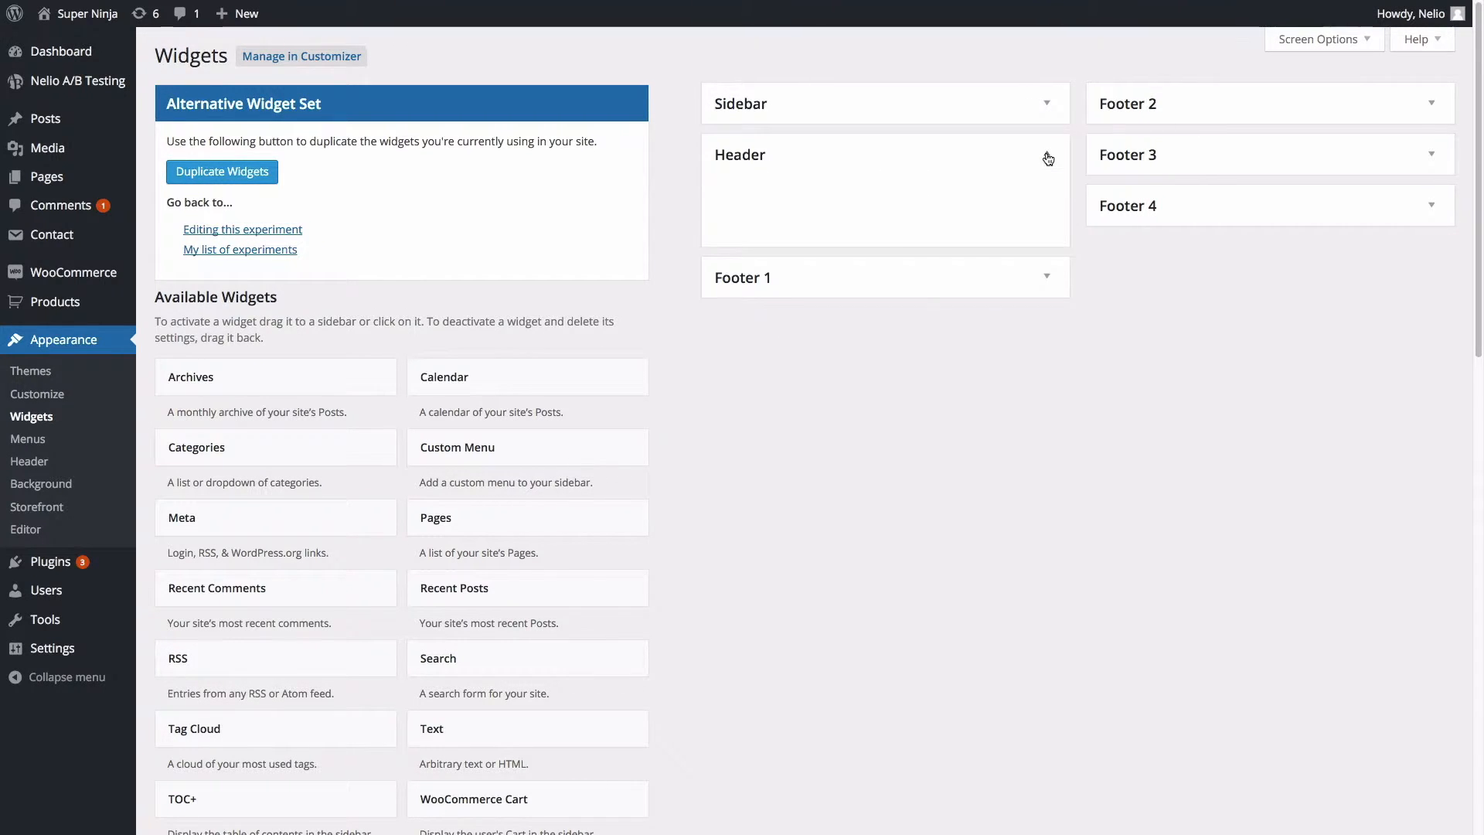
pyautogui.click(1046, 155)
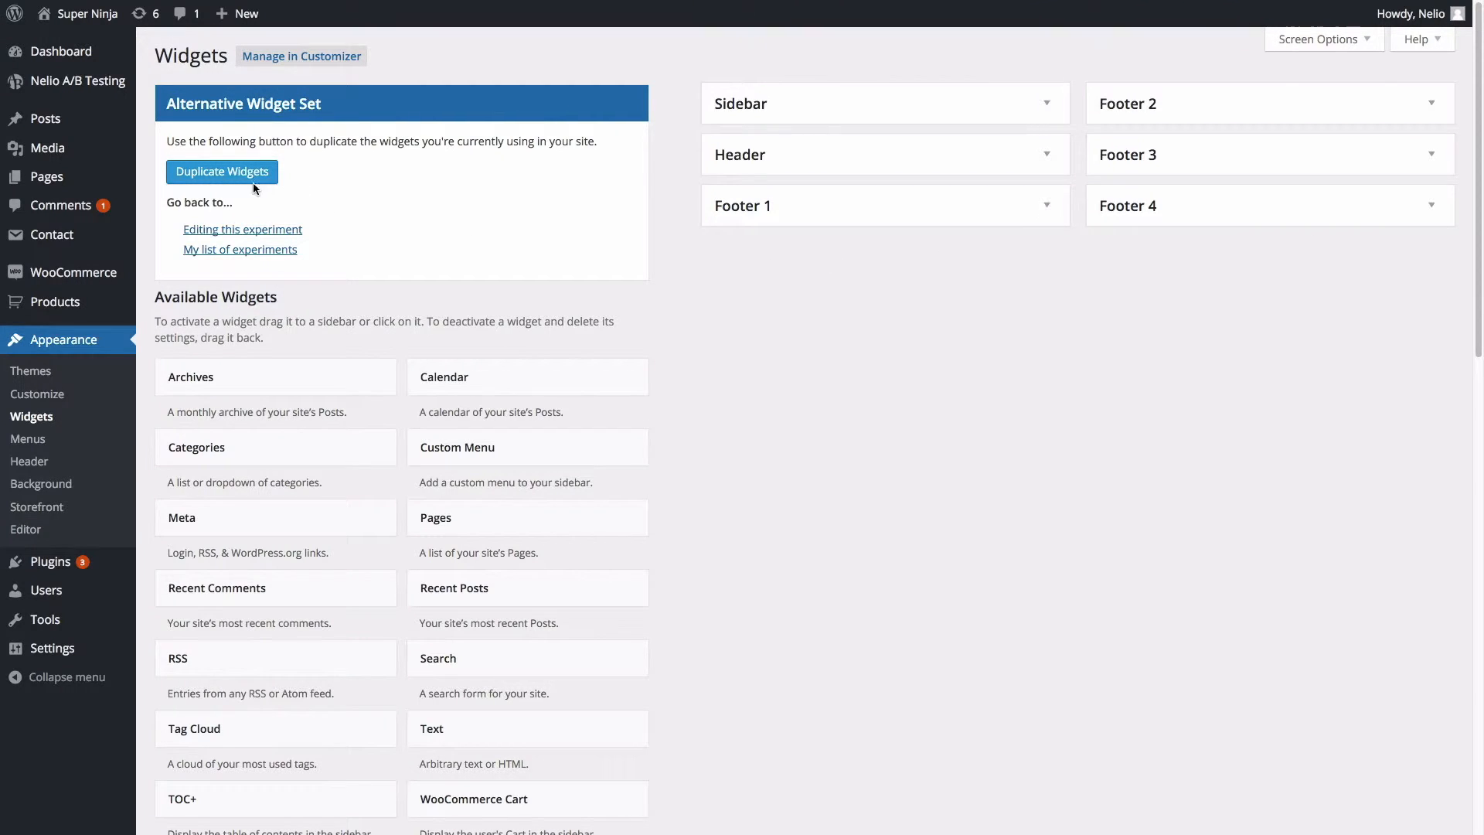
pyautogui.moveTo(248, 185)
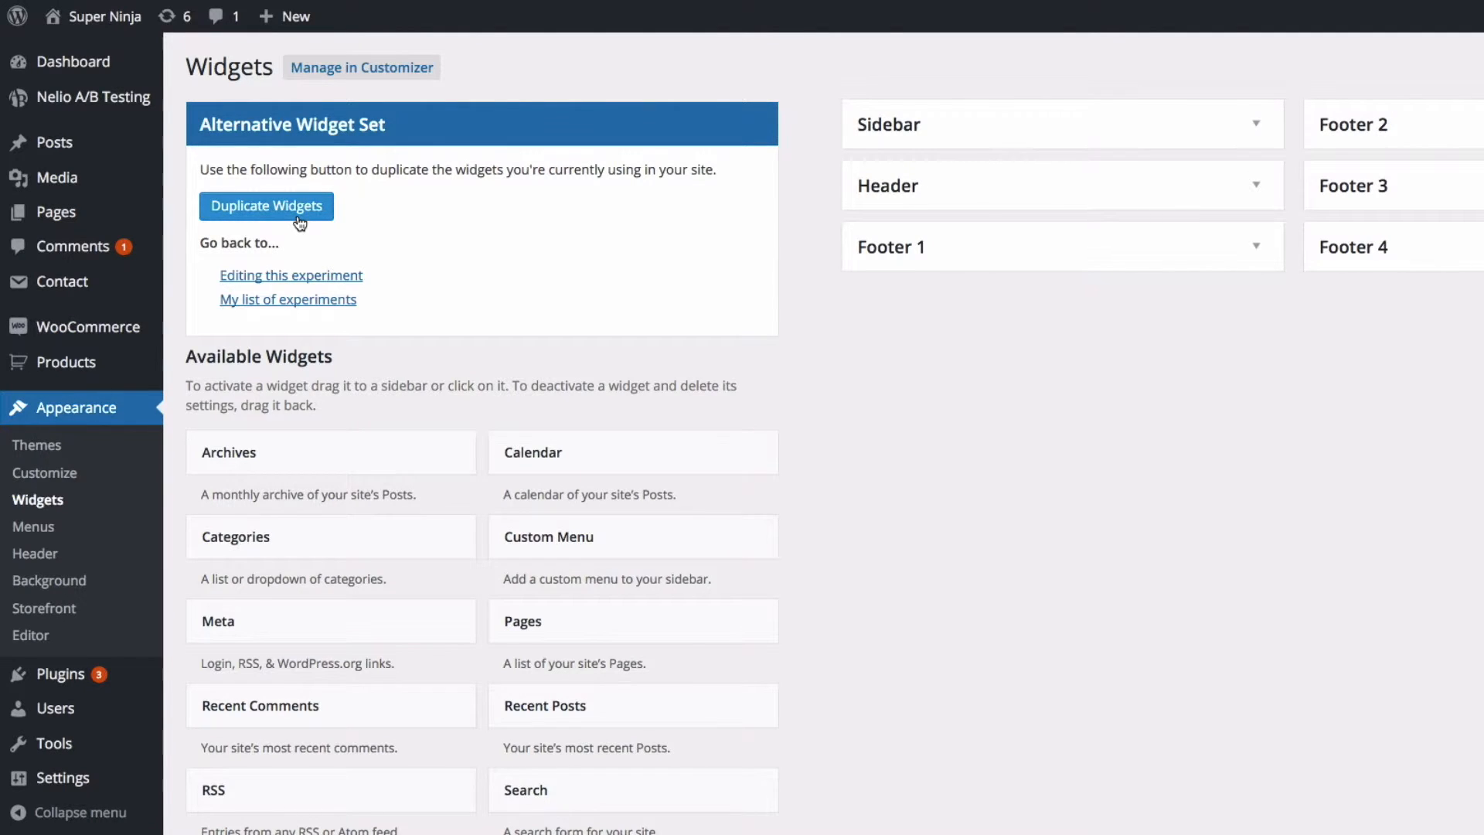
pyautogui.click(266, 206)
pyautogui.write('Special Offer')
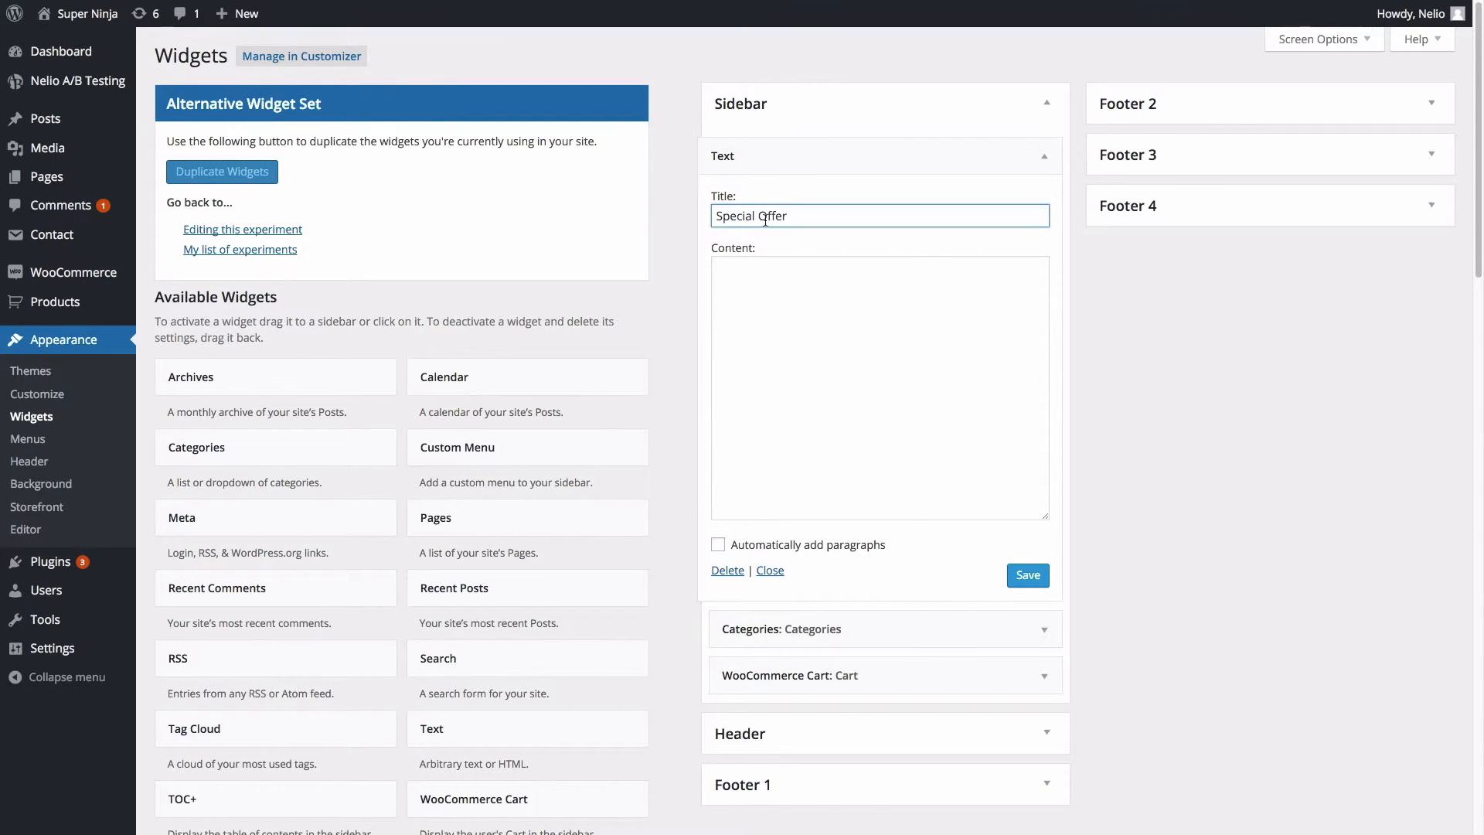
pyautogui.click(770, 571)
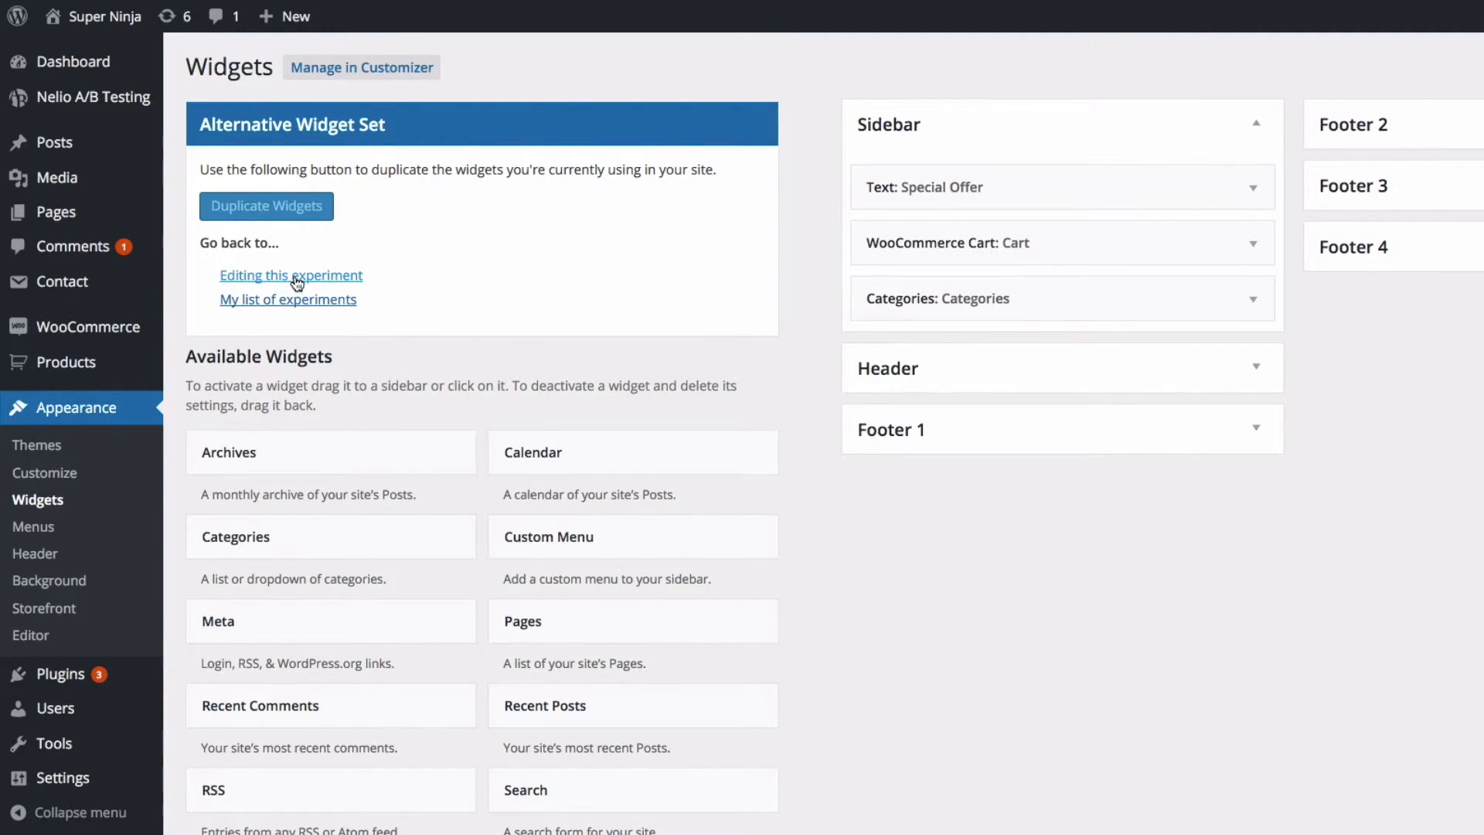
pyautogui.click(291, 275)
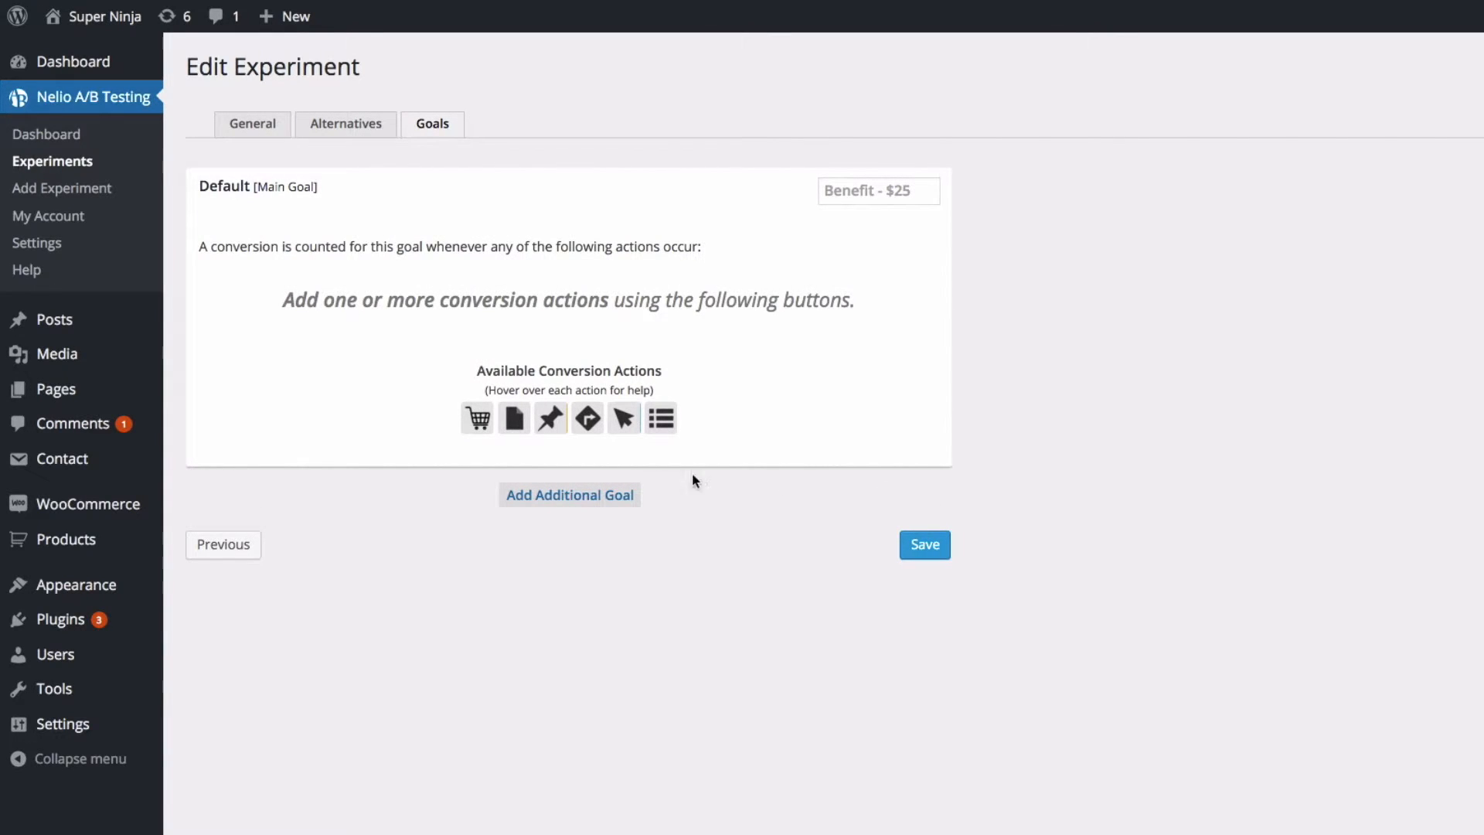
# Set the order goal's product to Woo Ninja and save the experiment
pyautogui.click(477, 417)
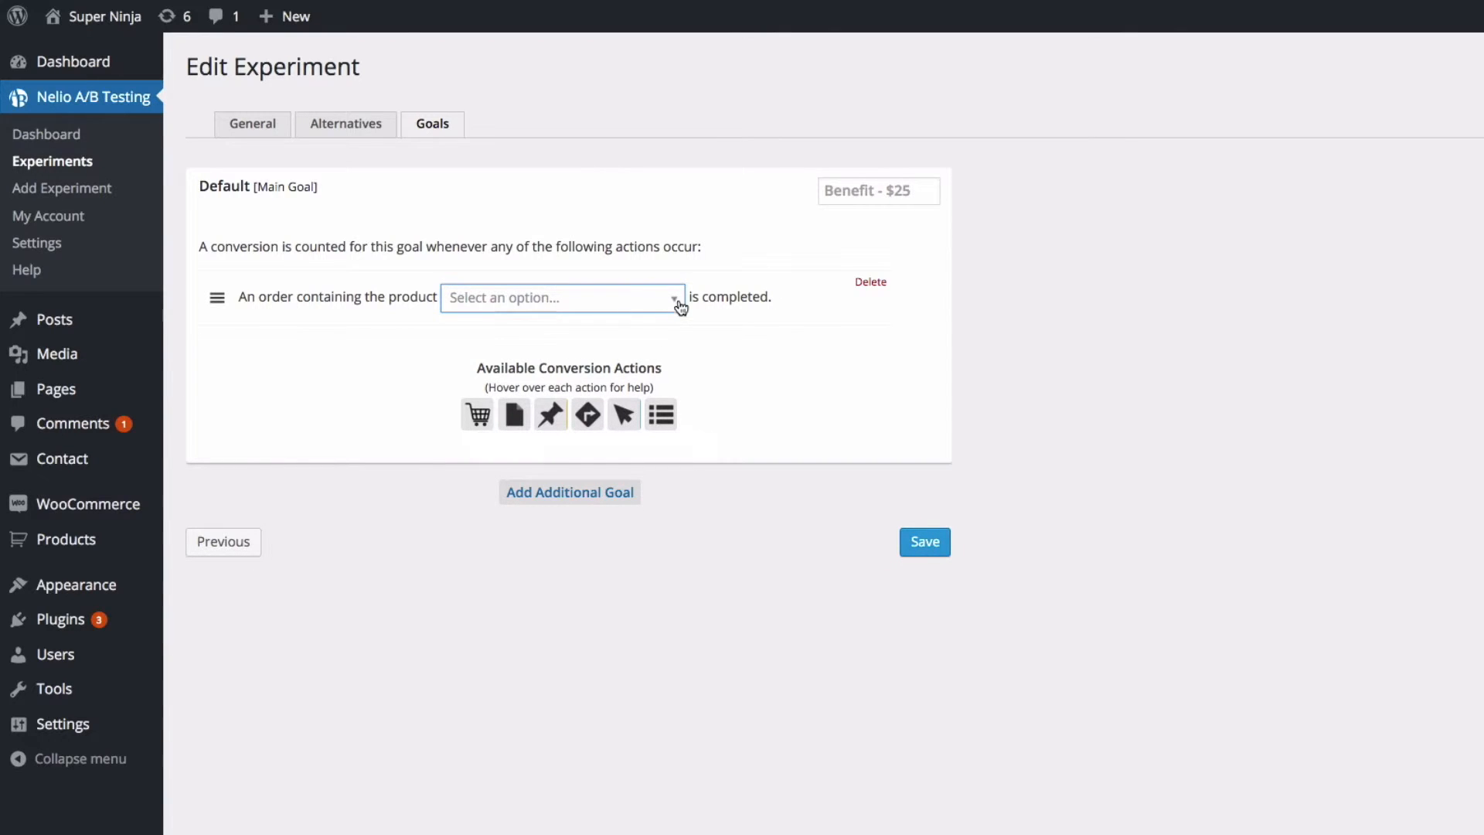
pyautogui.write('woo')
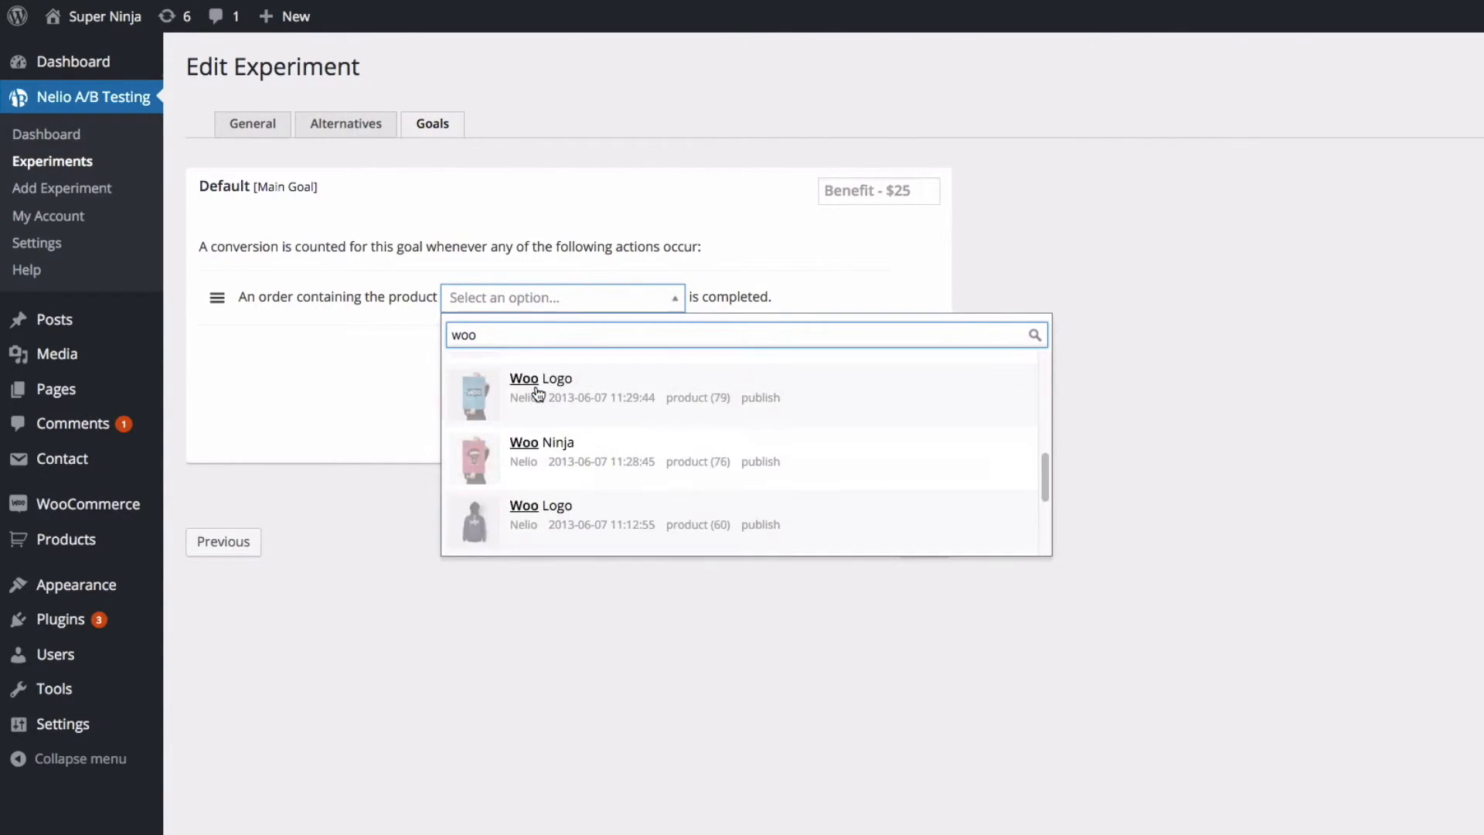
pyautogui.click(542, 442)
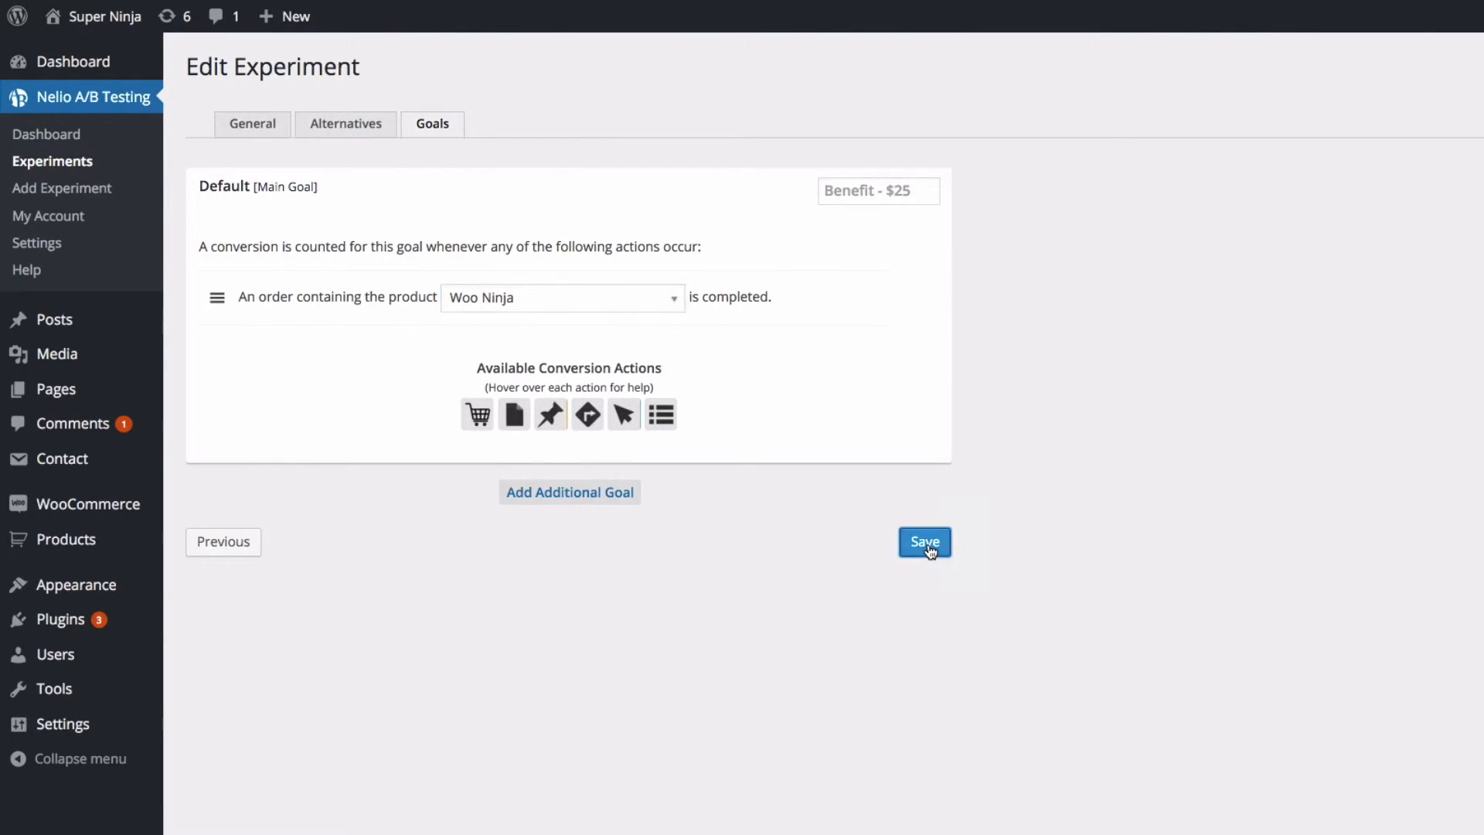
pyautogui.click(924, 542)
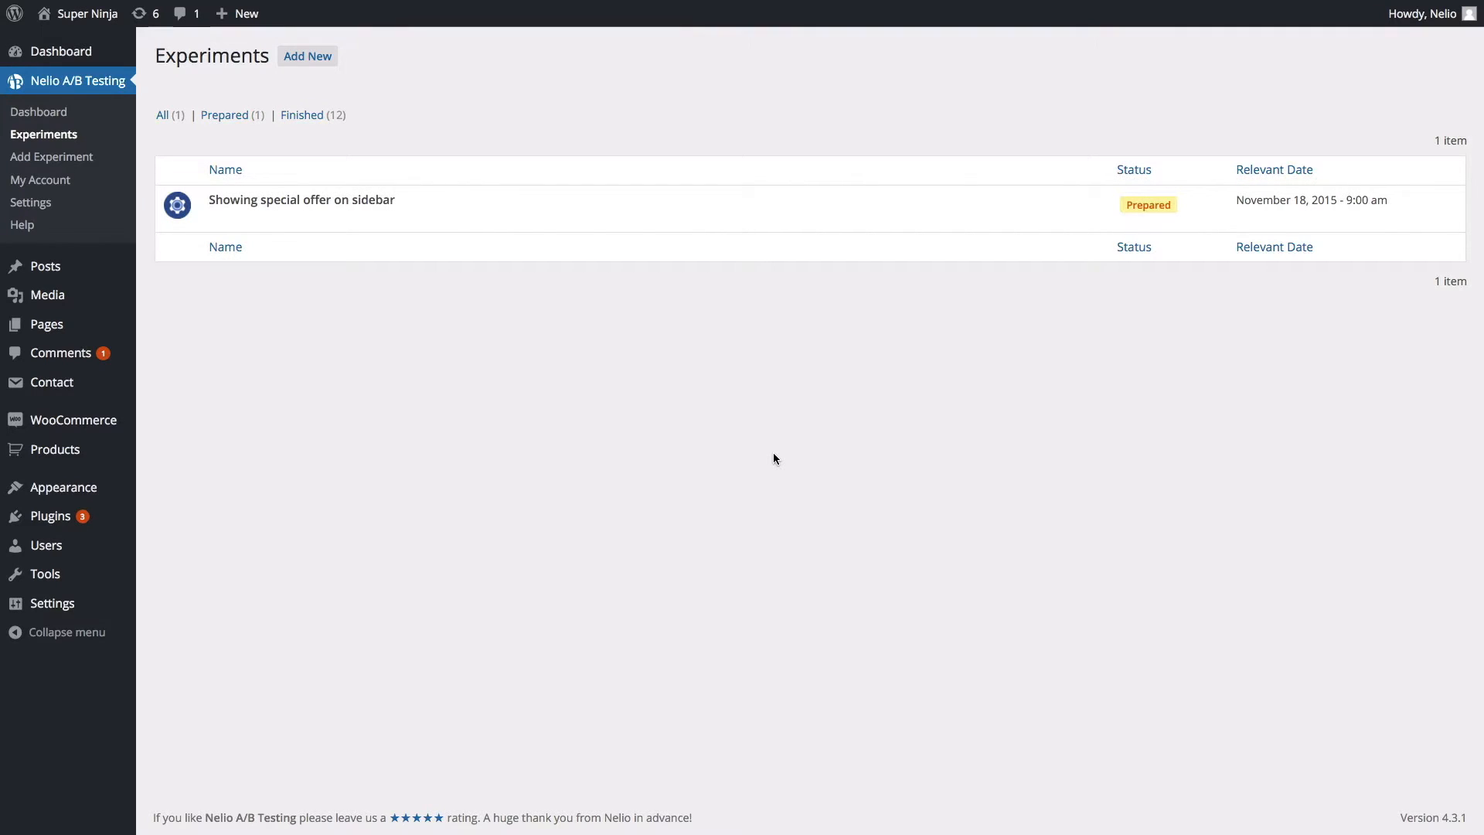
pyautogui.moveTo(282, 237)
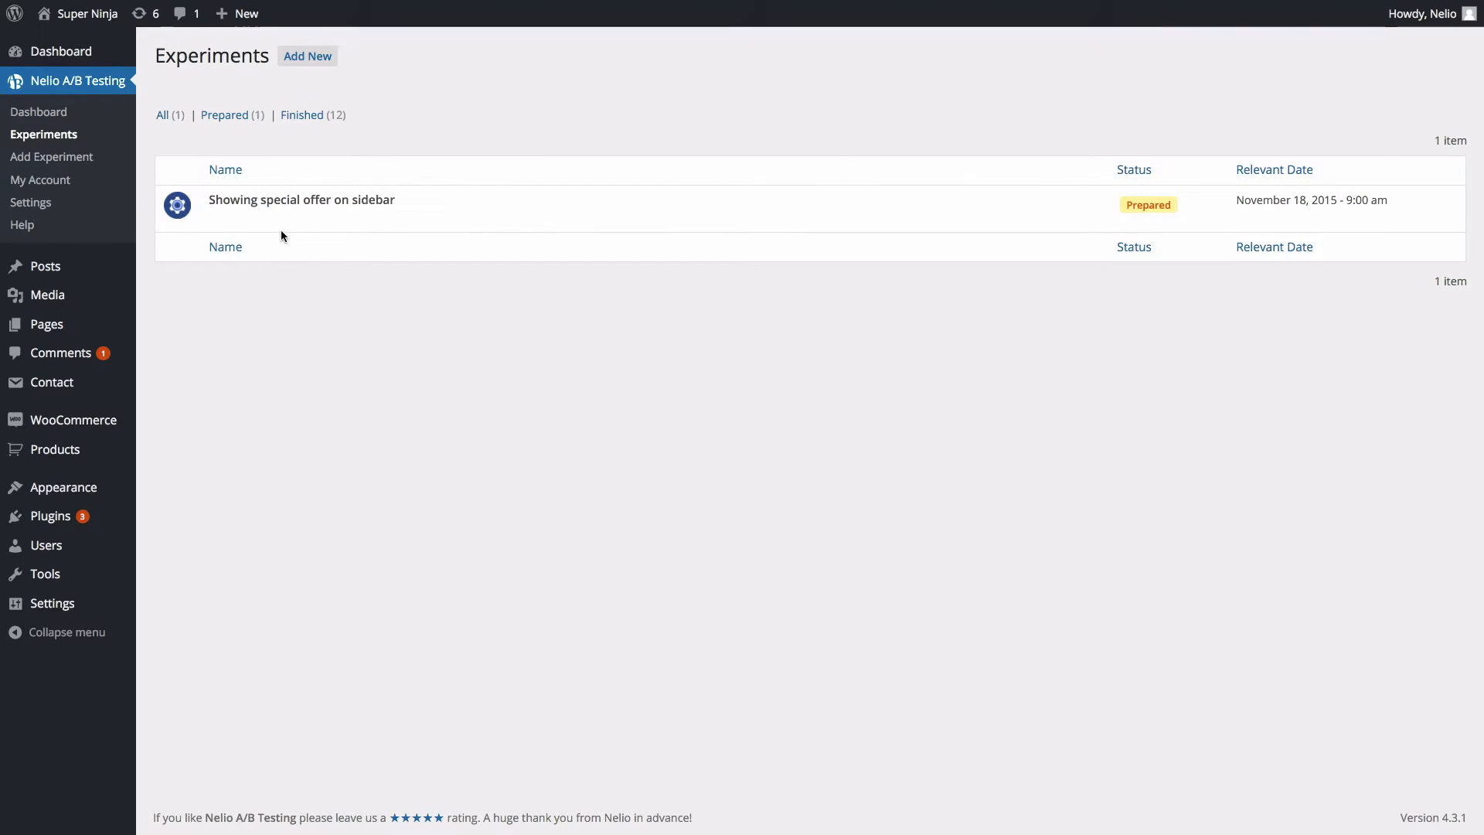
pyautogui.moveTo(253, 222)
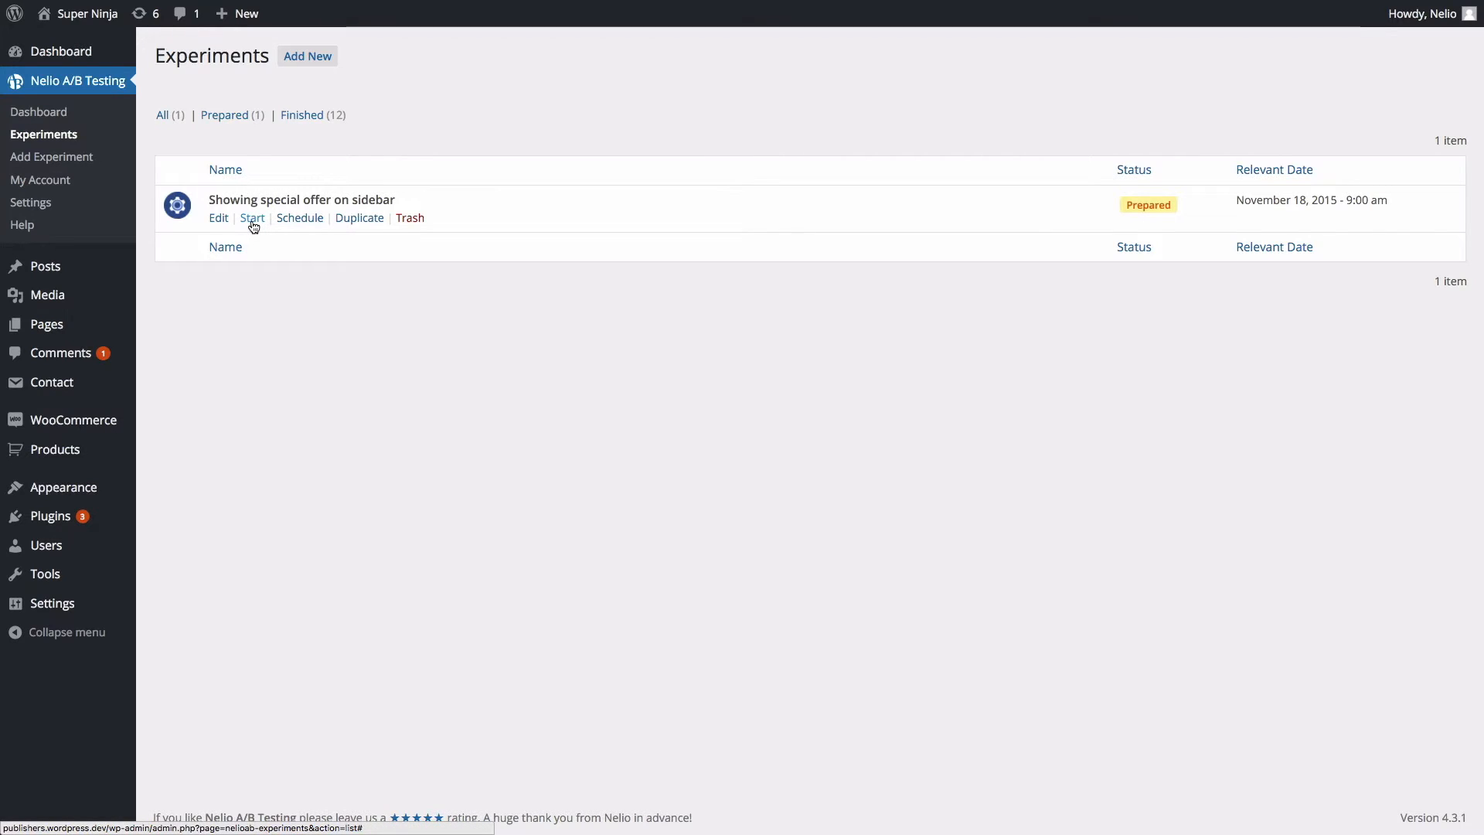
# Start and confirm the special offer experiment, then view its results
pyautogui.click(252, 217)
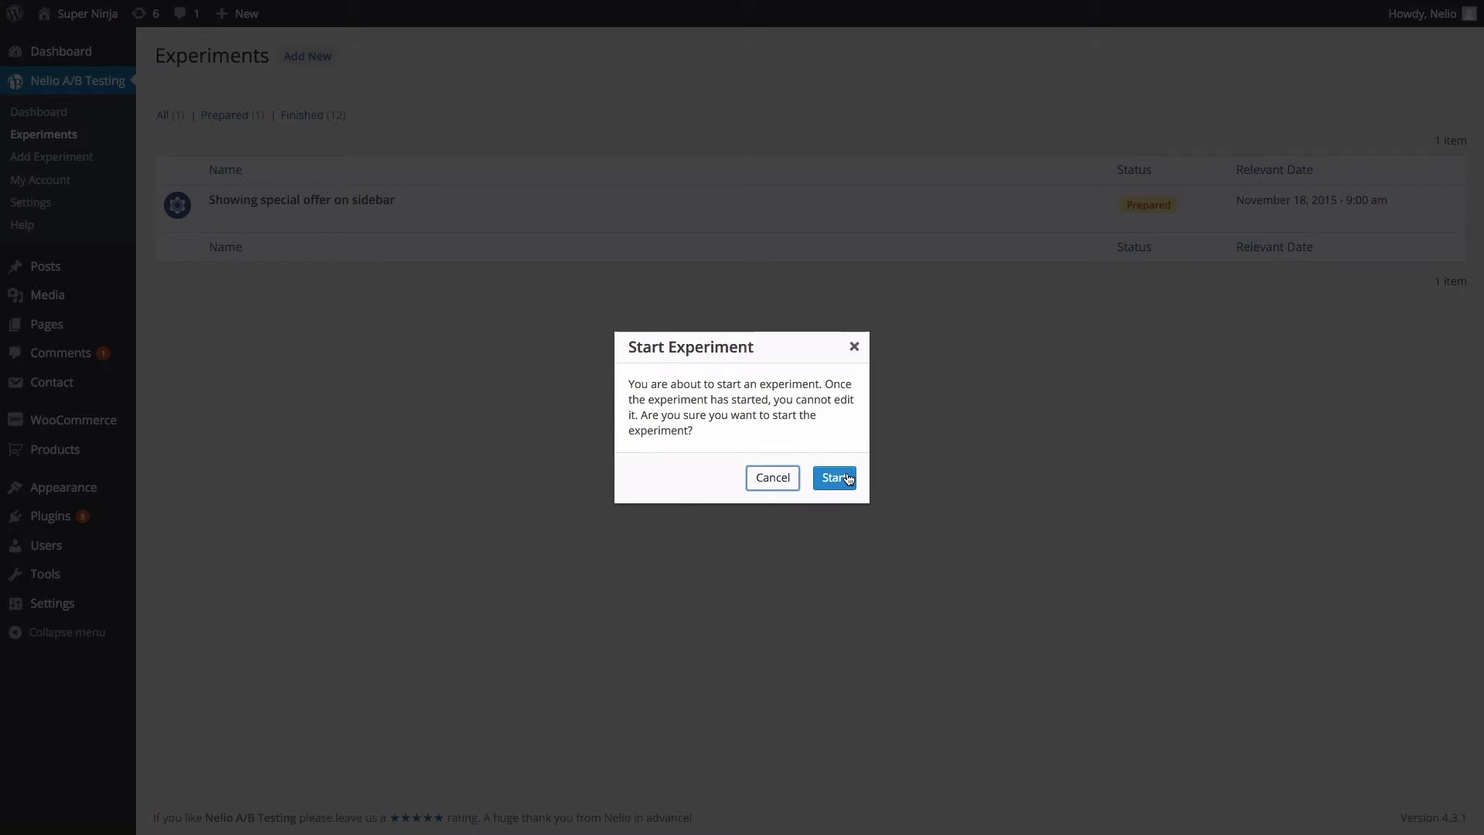
pyautogui.click(835, 478)
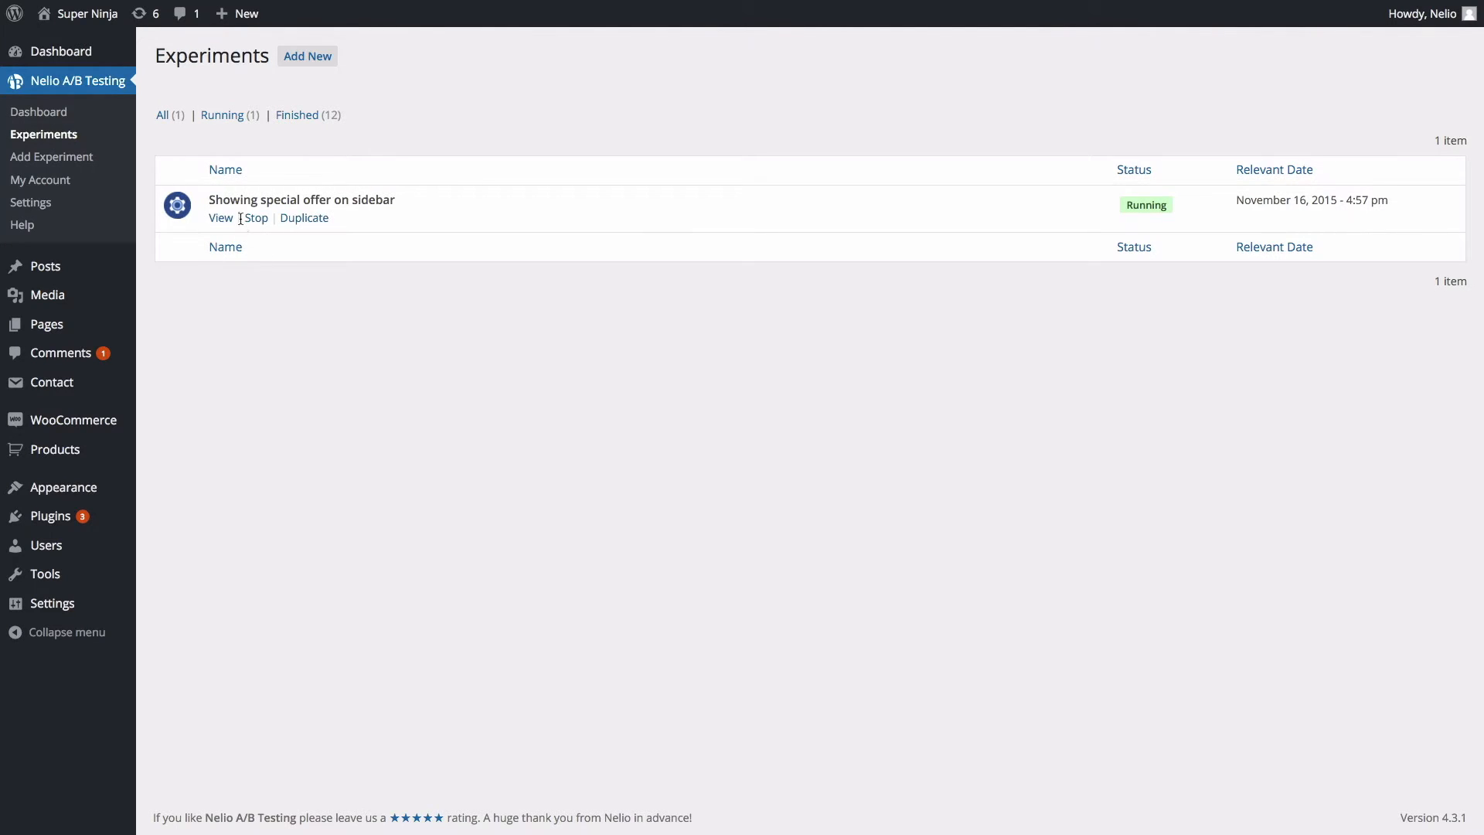
pyautogui.click(302, 199)
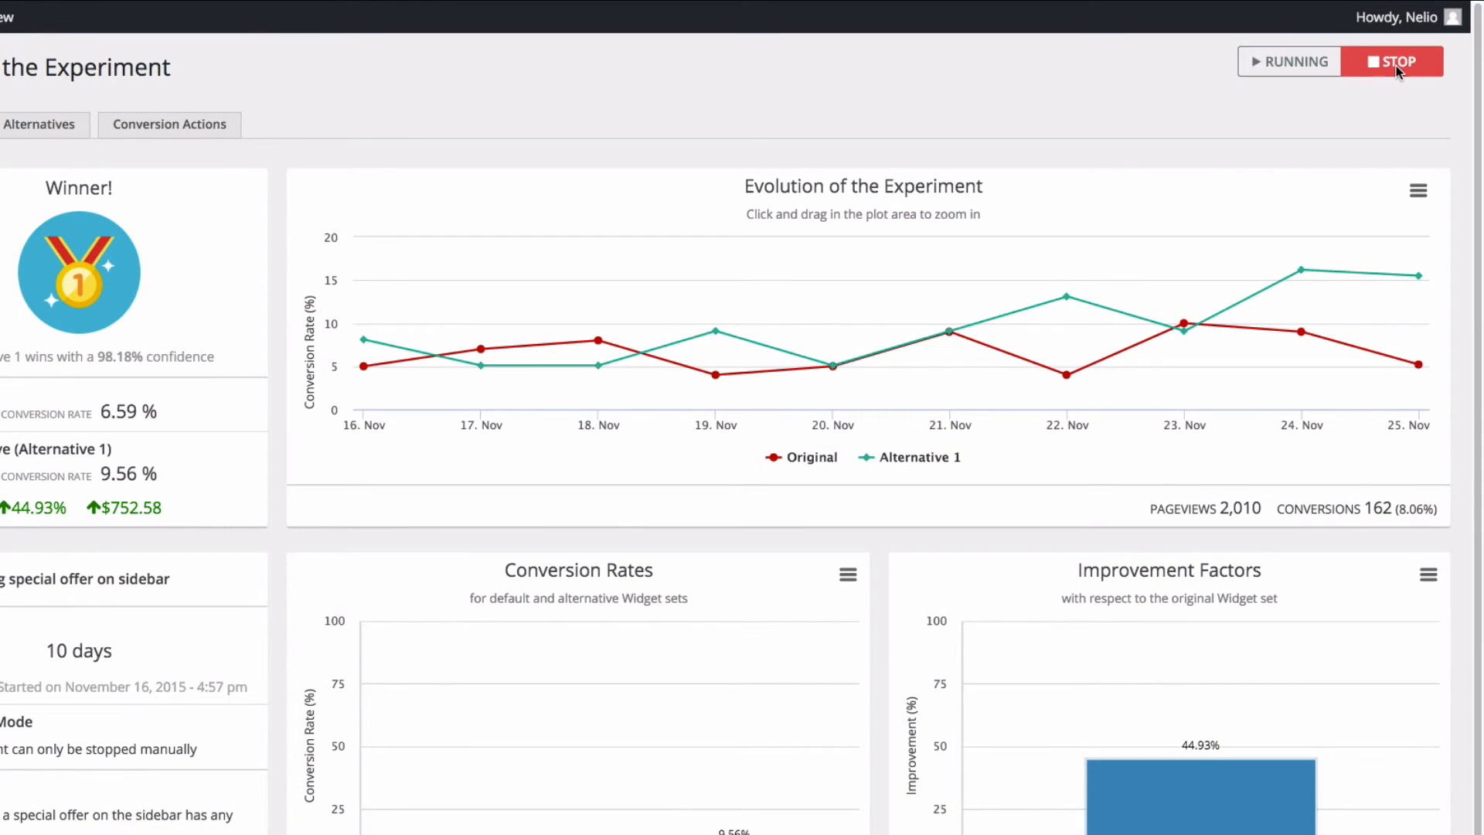
pyautogui.moveTo(1399, 71)
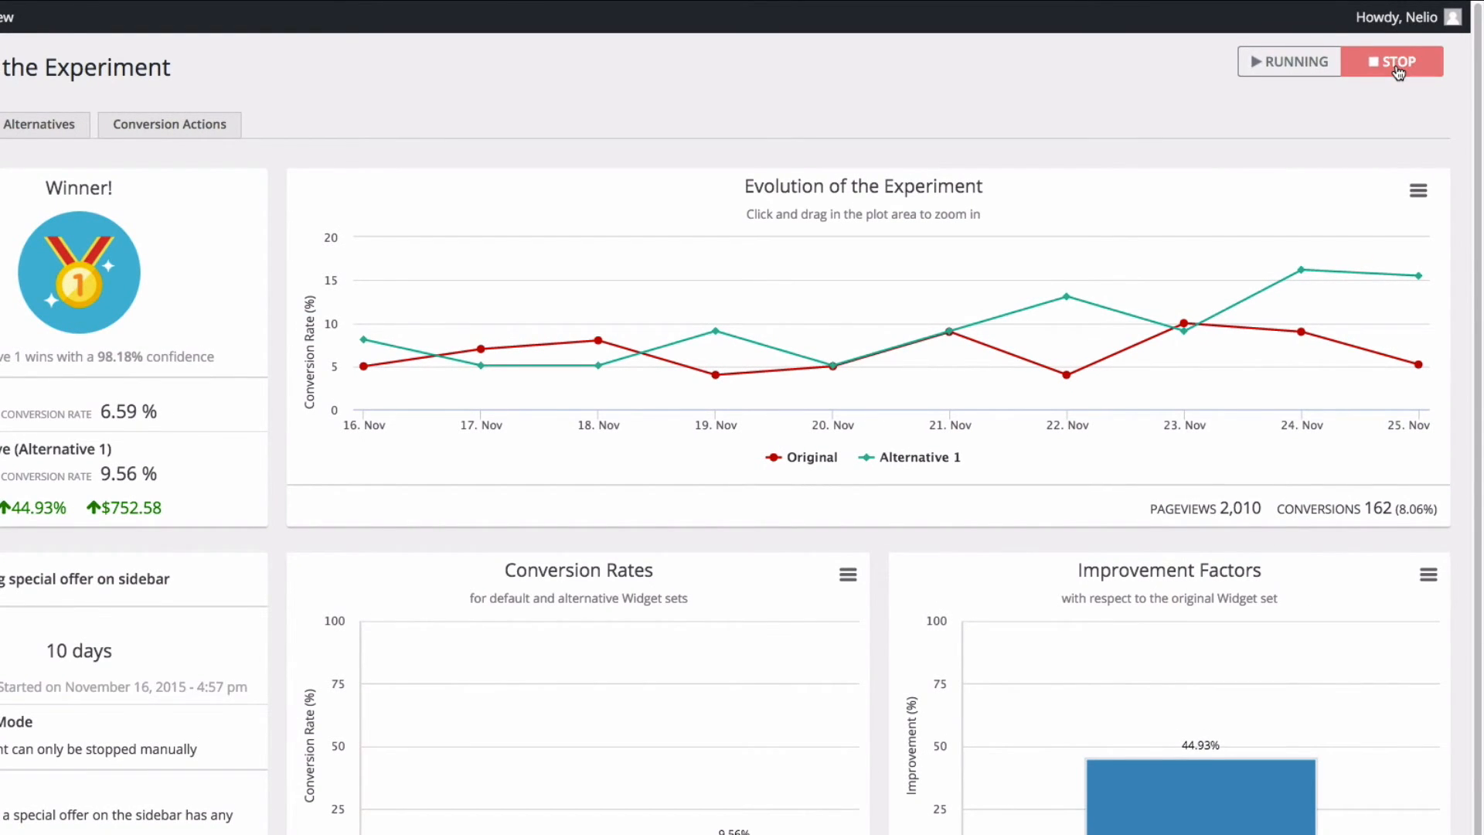
# Stop and confirm ending the experiment, then show the Alternatives results
pyautogui.click(1394, 62)
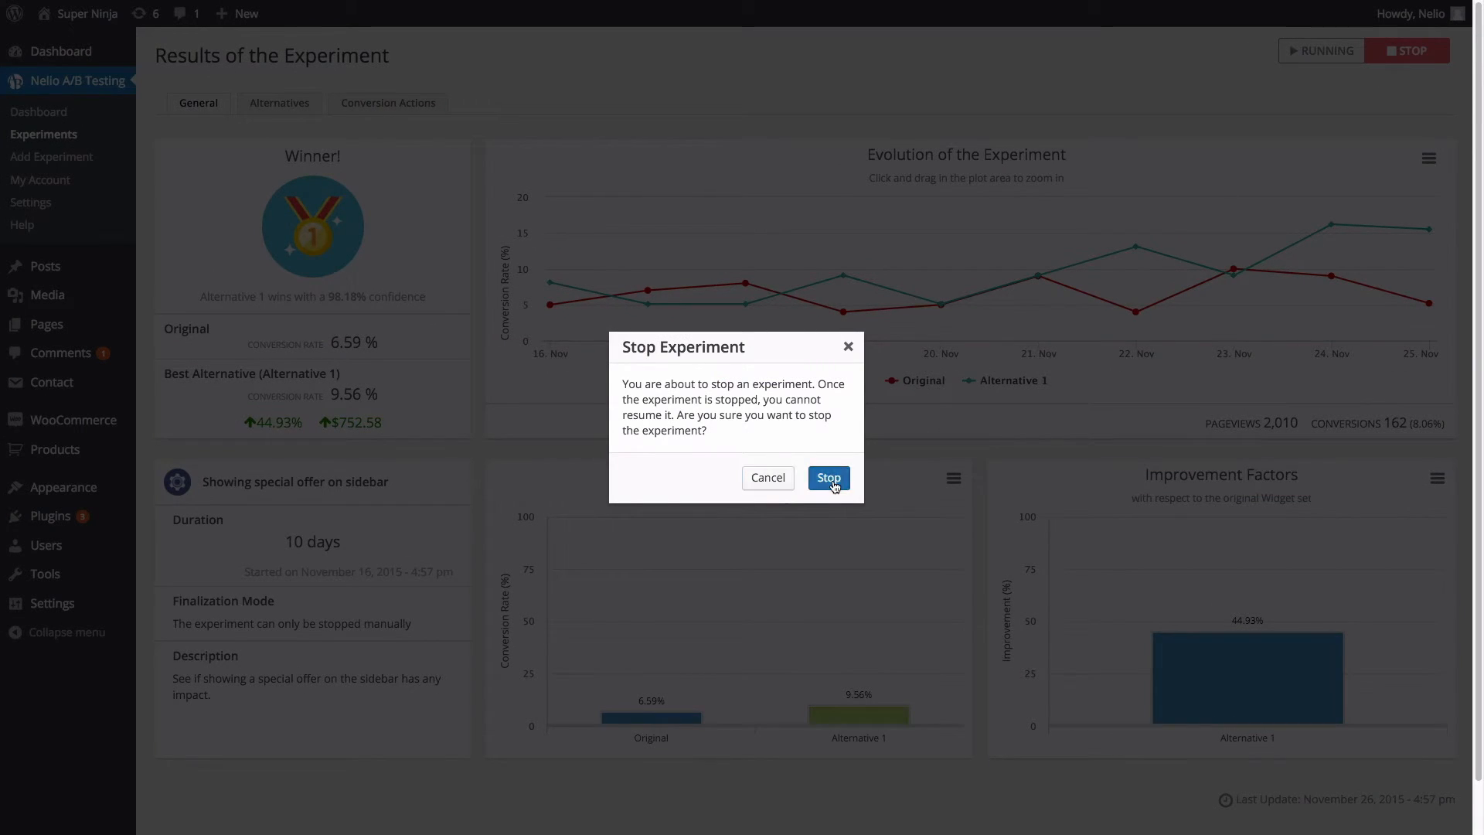
pyautogui.click(829, 477)
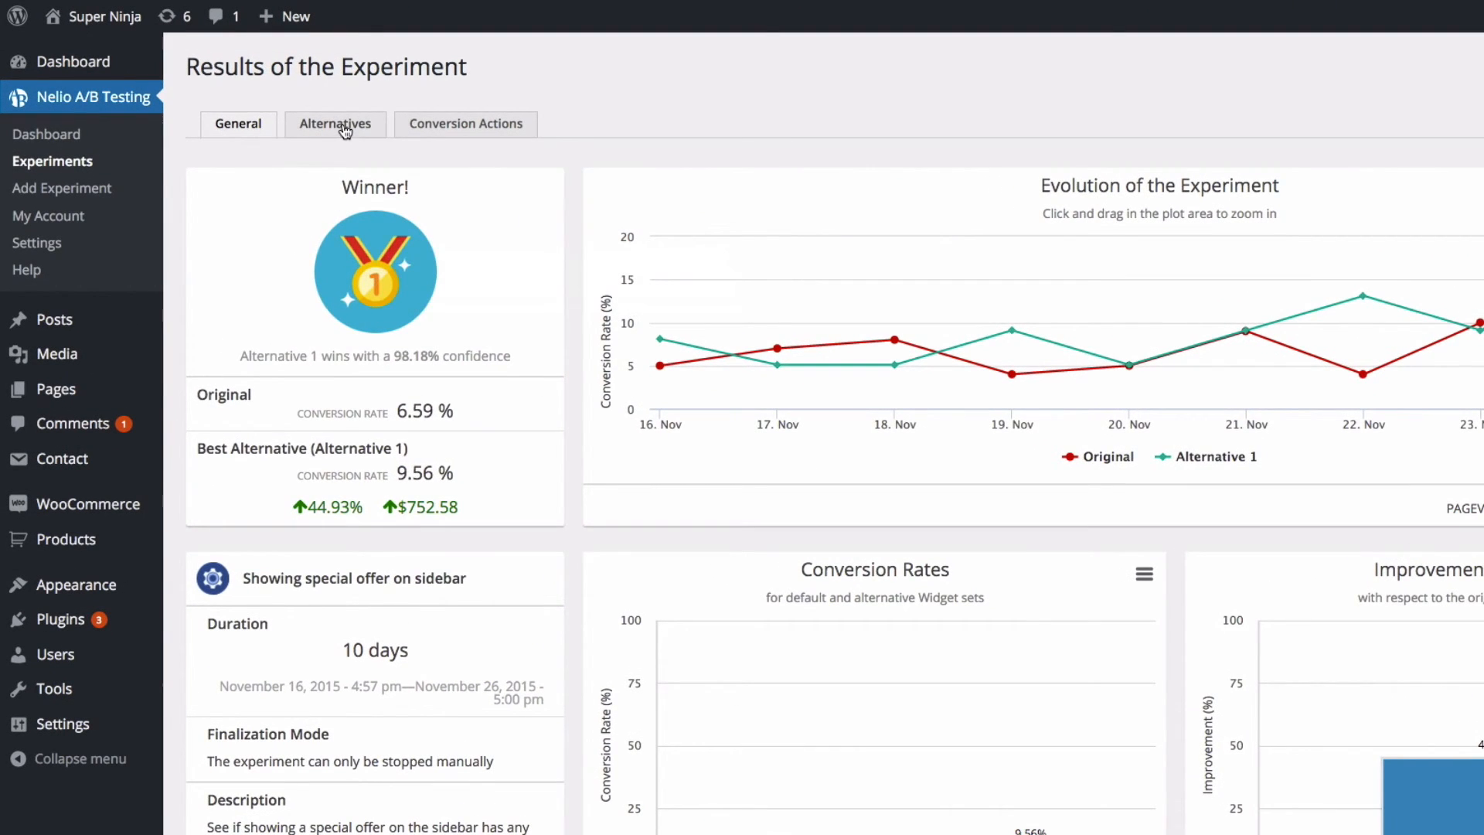
pyautogui.click(335, 124)
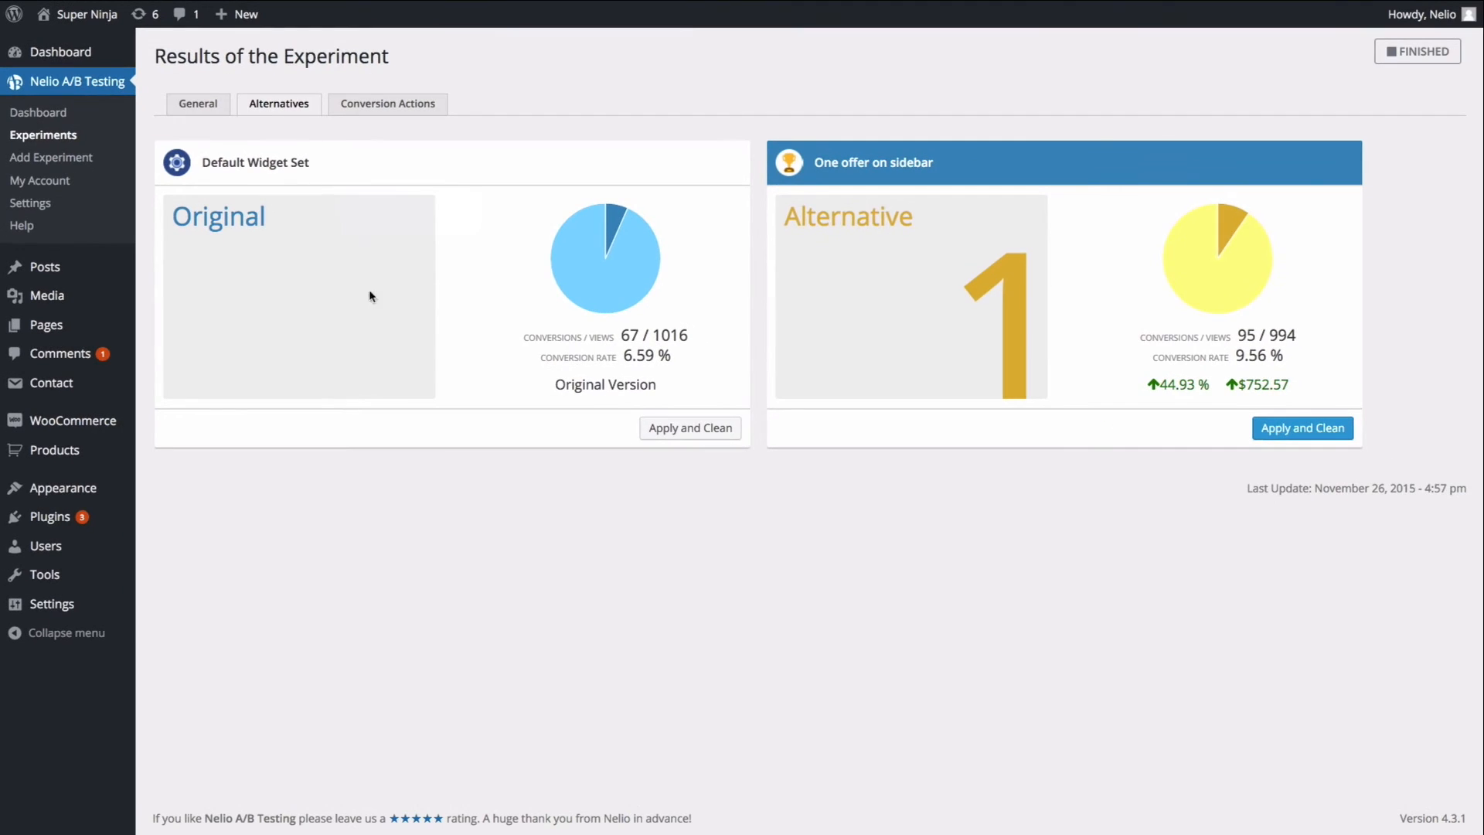
# Apply and Clean Alternative 1, confirming Overwrite of the current widgets
pyautogui.click(1303, 428)
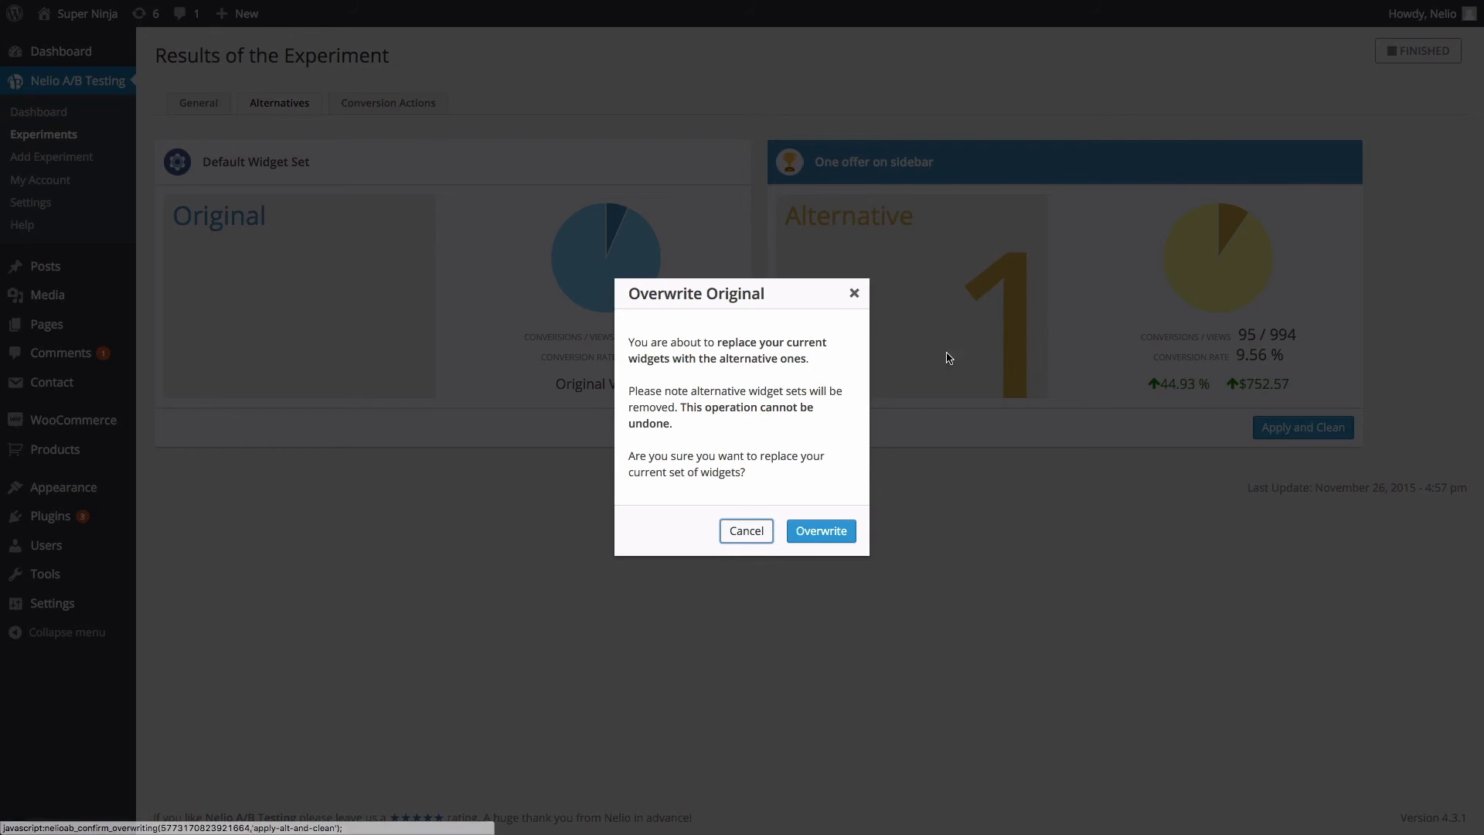
pyautogui.click(821, 531)
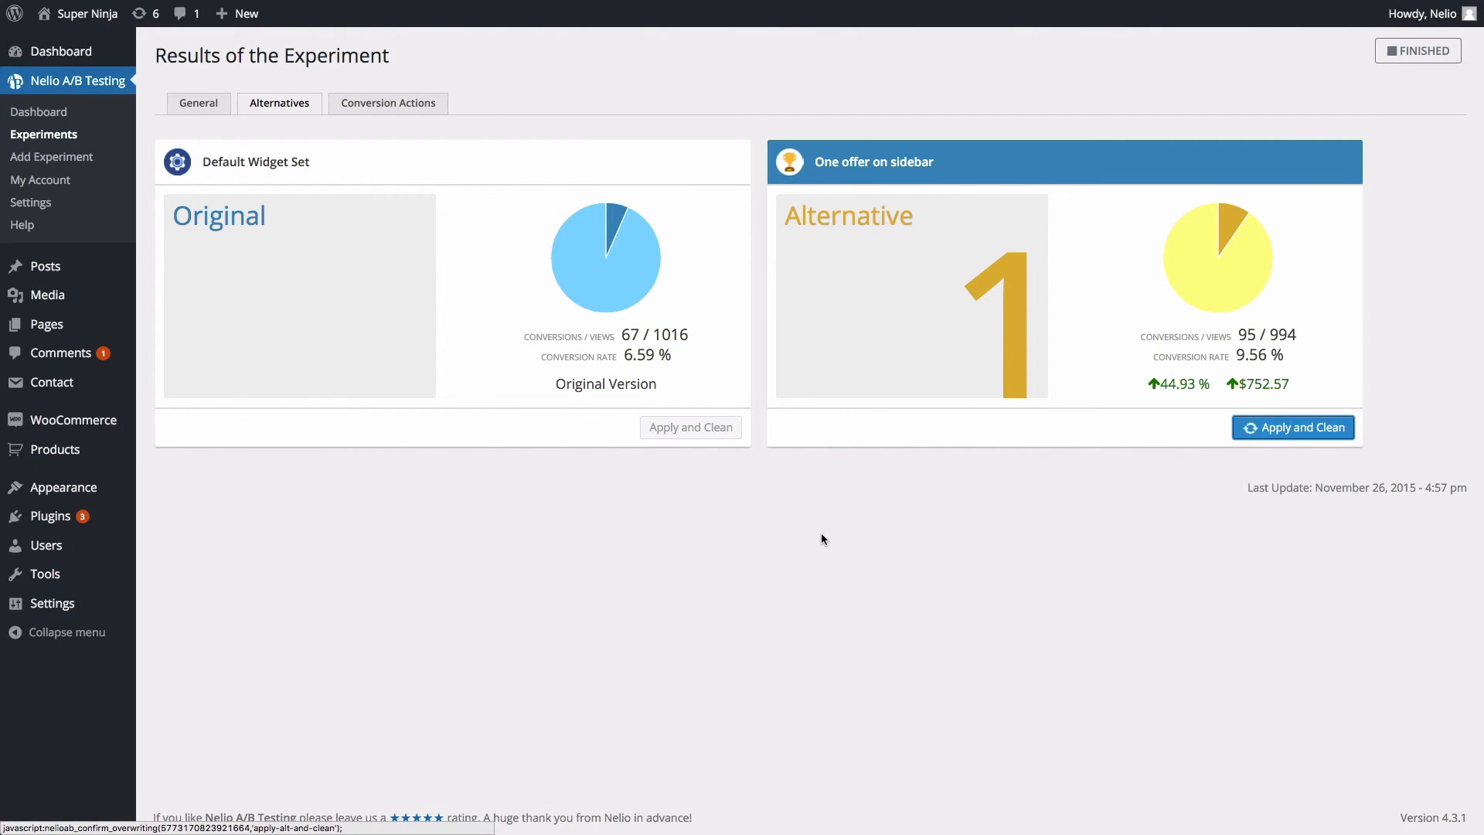